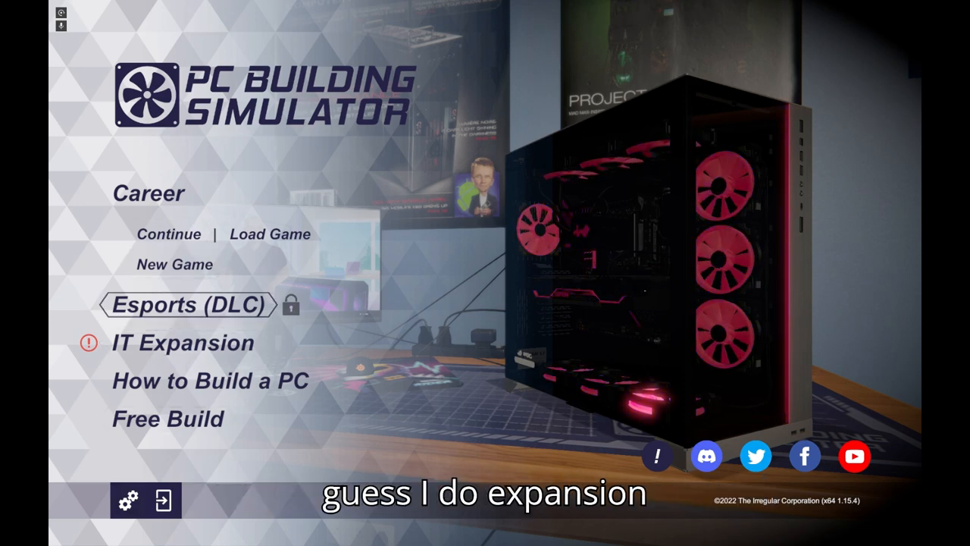
Step: Load the saved Free Build game holding the $4,255 NZXT S340 RTX 3090 build
click(182, 342)
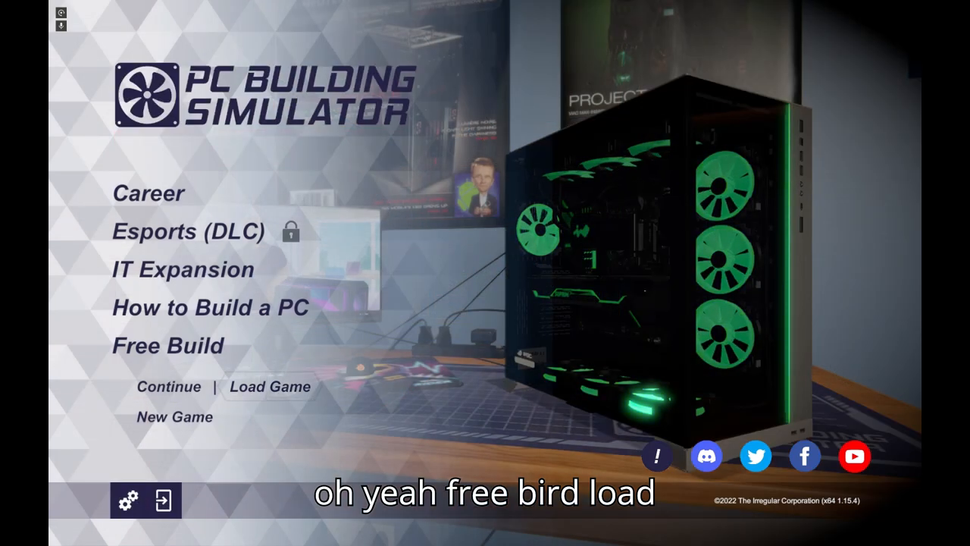
click(270, 386)
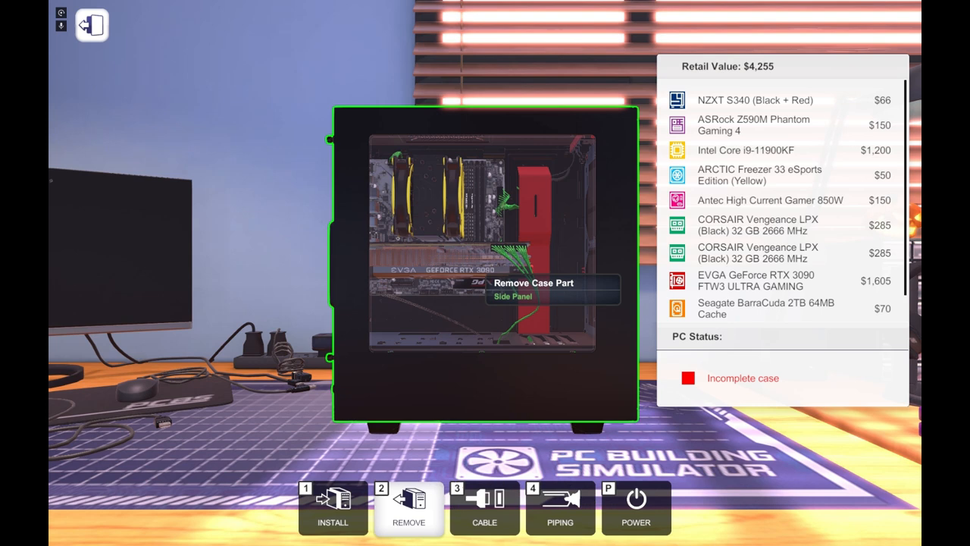
Step: Take the side panel off the NZXT S340 and switch to cable connecting
click(513, 296)
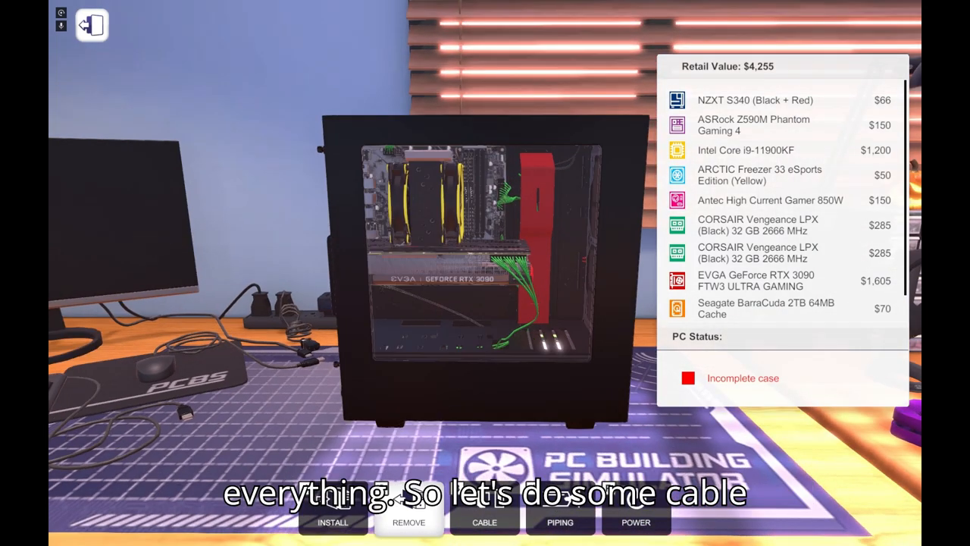
click(484, 521)
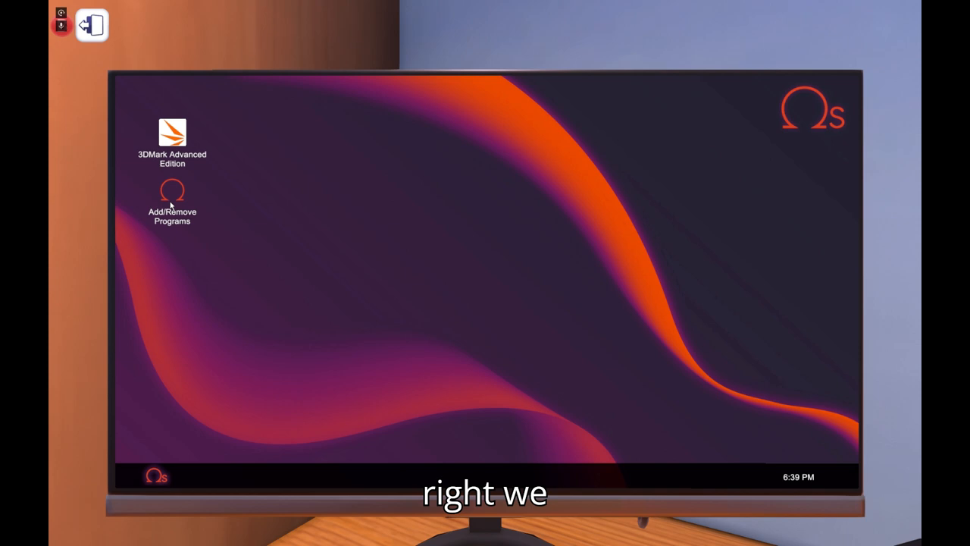
Step: Run the 3DMark Time Spy benchmark, scoring 17,031, then close the results
double_click(172, 140)
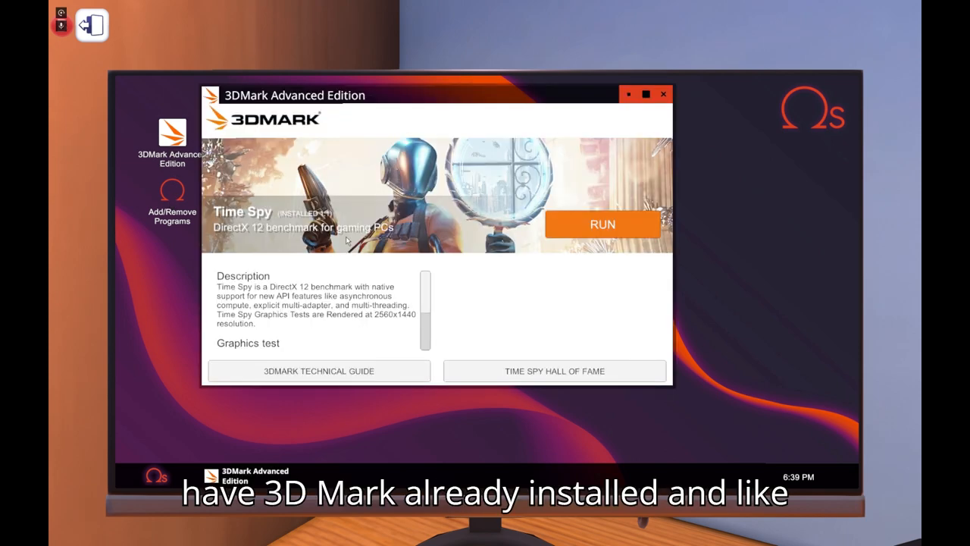
click(603, 224)
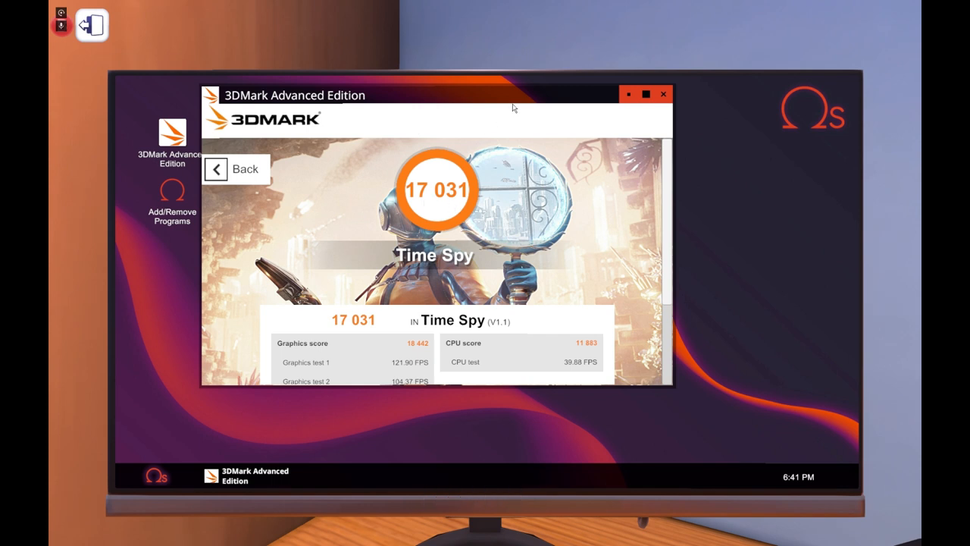
mouse_move(589, 303)
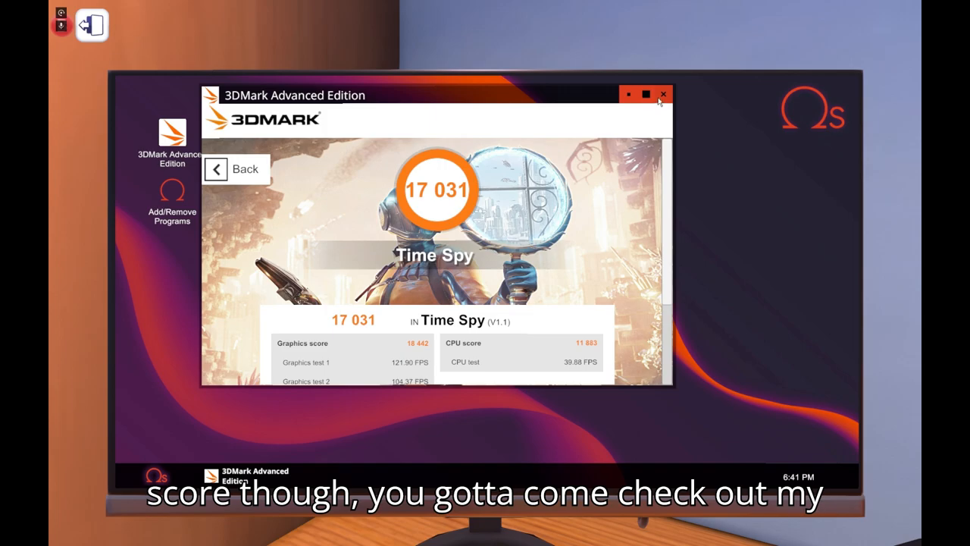
click(663, 94)
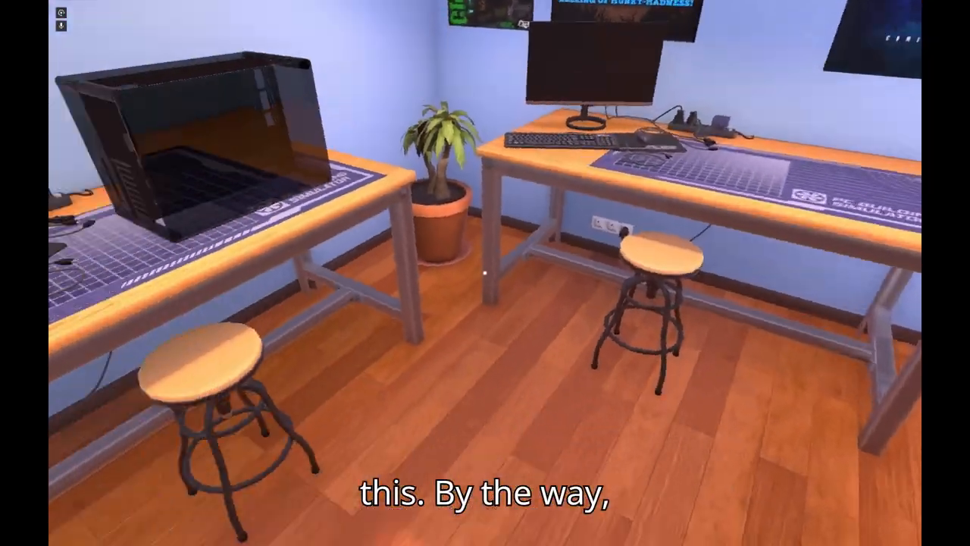
mouse_move(485, 273)
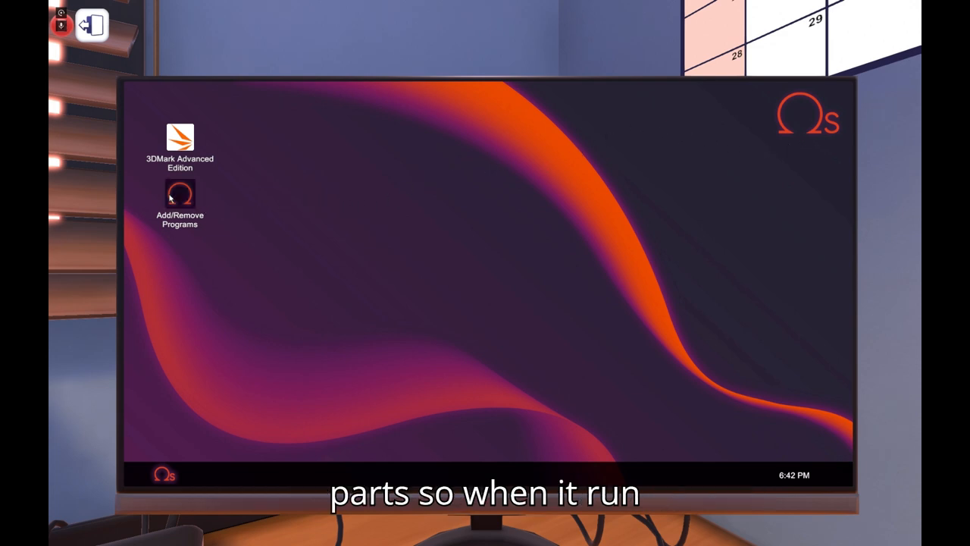
Step: Install Will it run? from Add/Remove Programs, skipping the restart for now
double_click(181, 193)
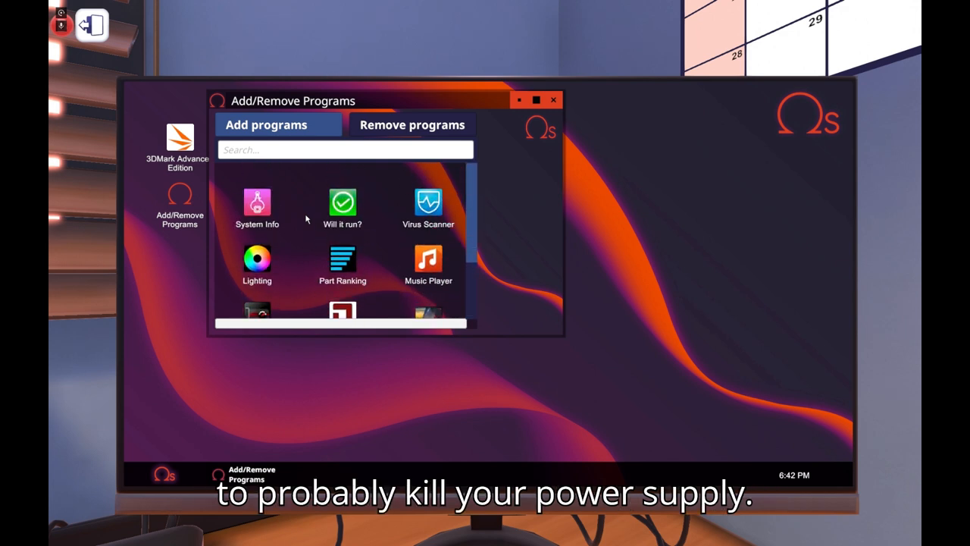
click(342, 205)
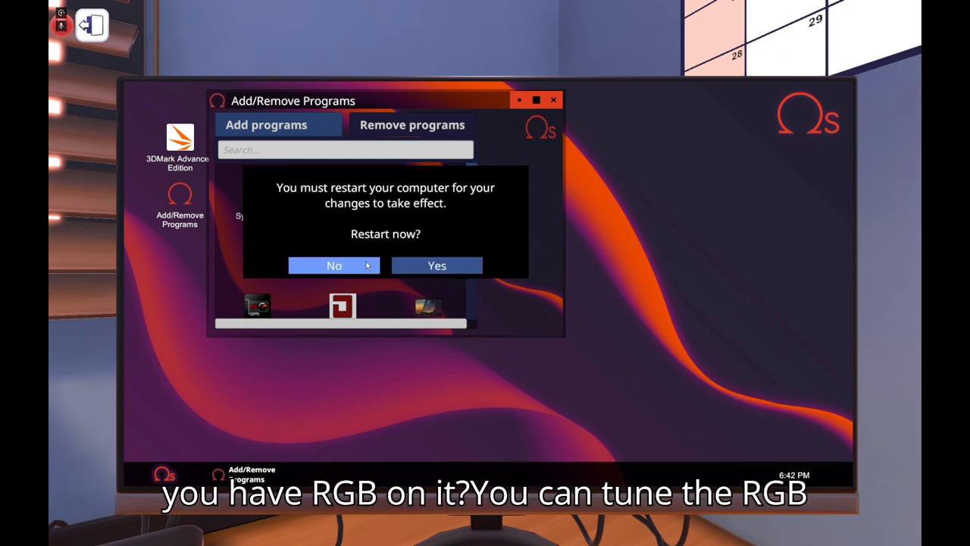
click(436, 266)
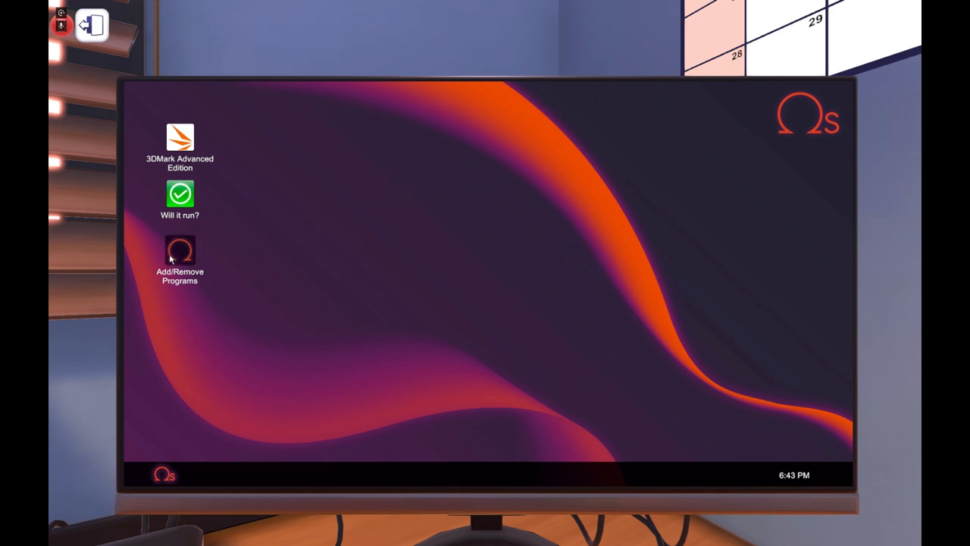
Step: Install OCCT from Add/Remove Programs and answer the restart prompt
double_click(180, 251)
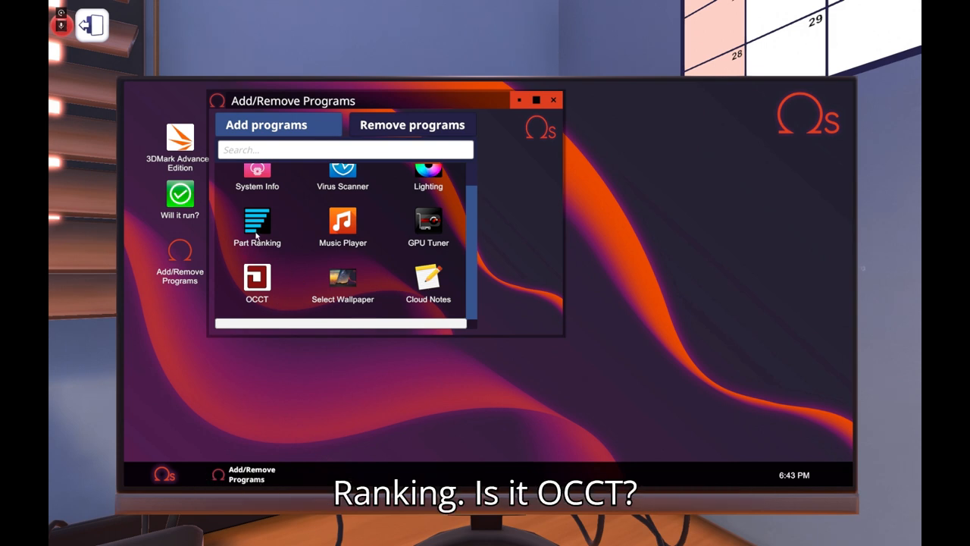
mouse_move(336, 241)
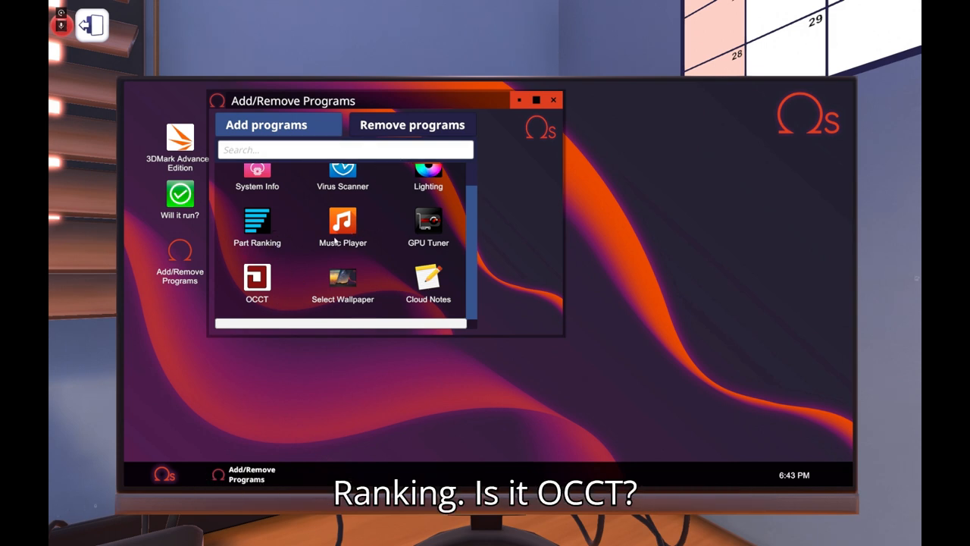
mouse_move(426, 179)
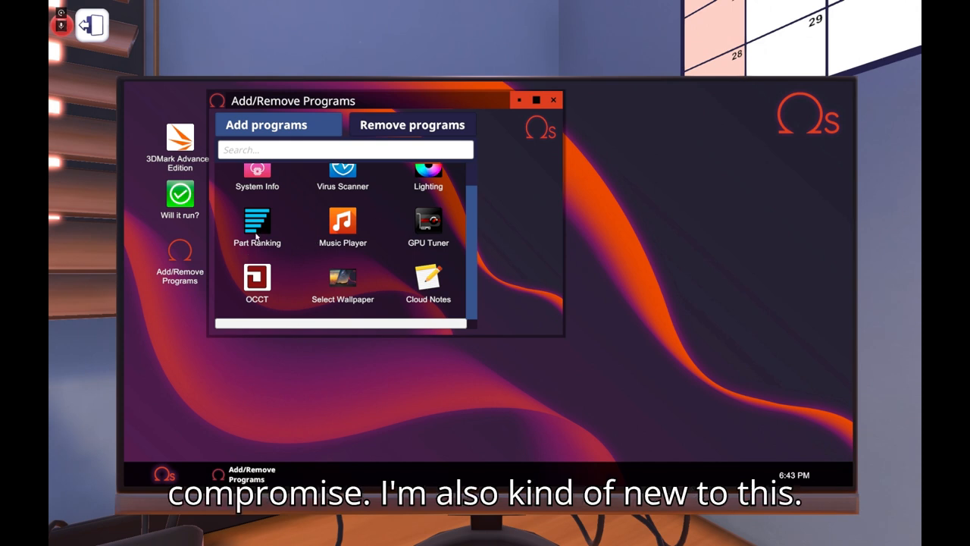
mouse_move(256, 292)
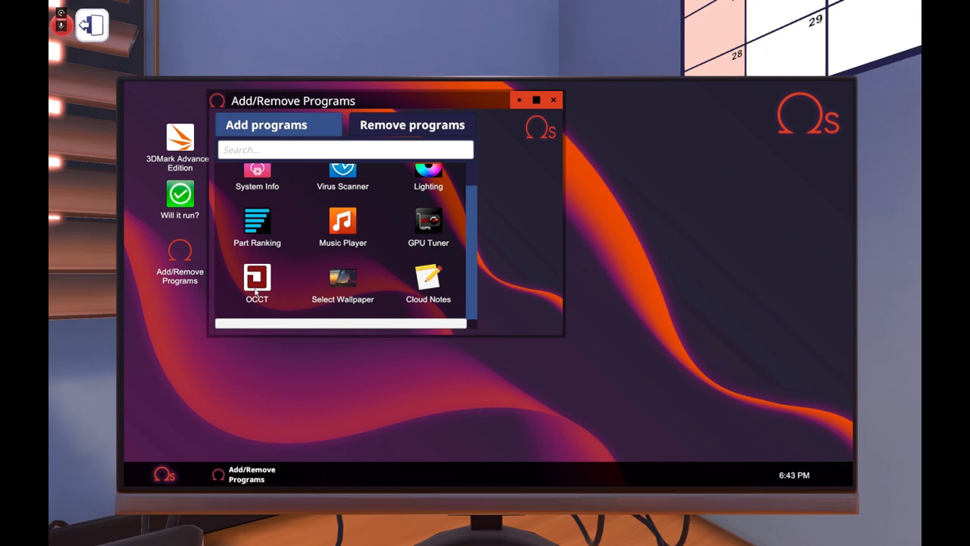
click(257, 276)
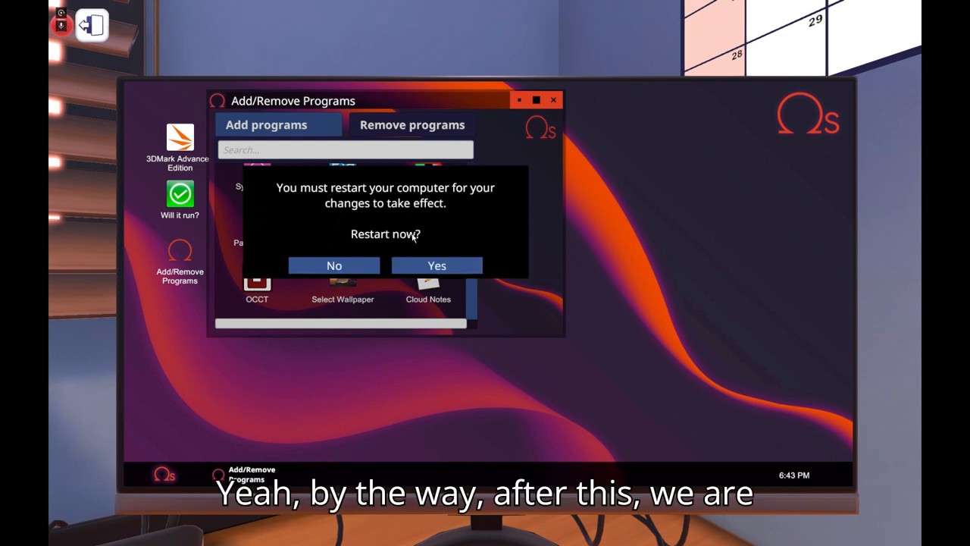
click(437, 266)
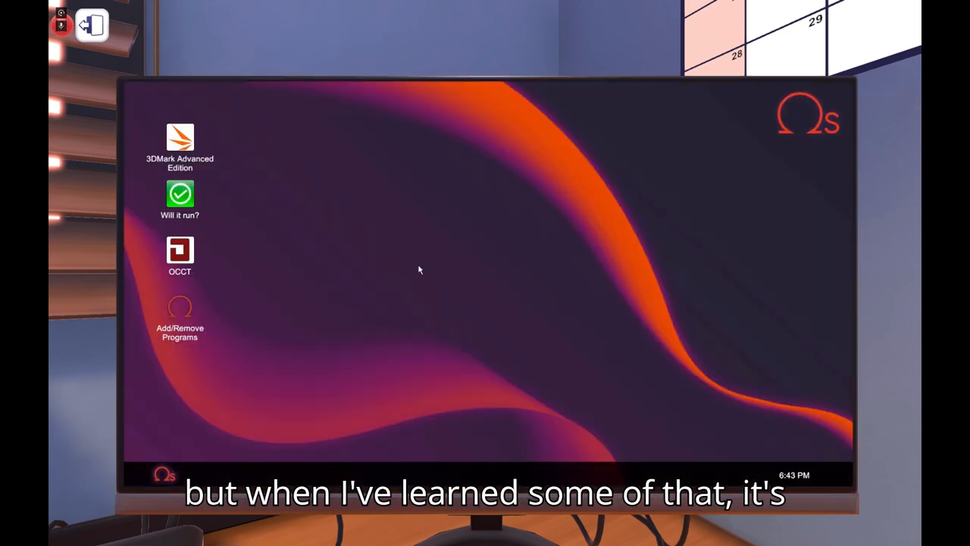
Step: Launch OCCT and start its CPU monitoring test
double_click(180, 250)
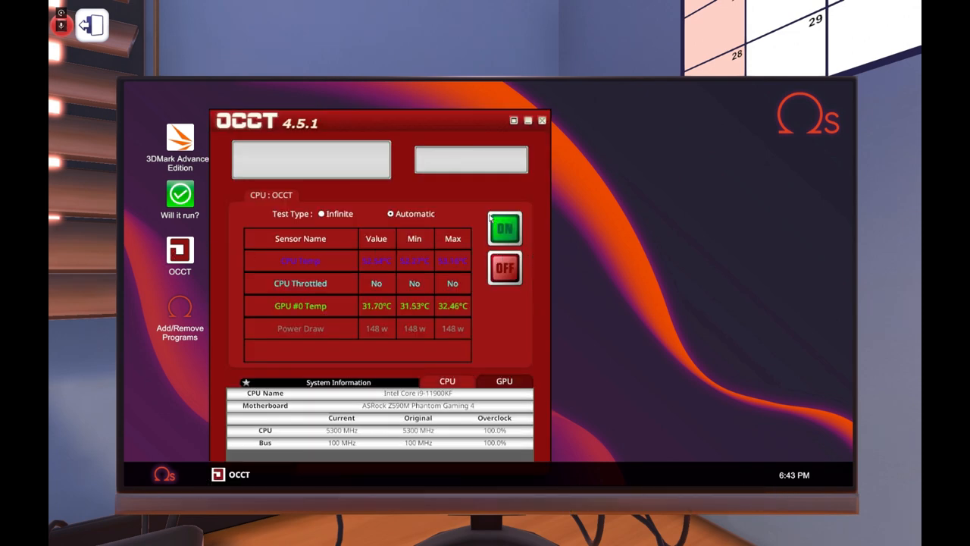
click(505, 228)
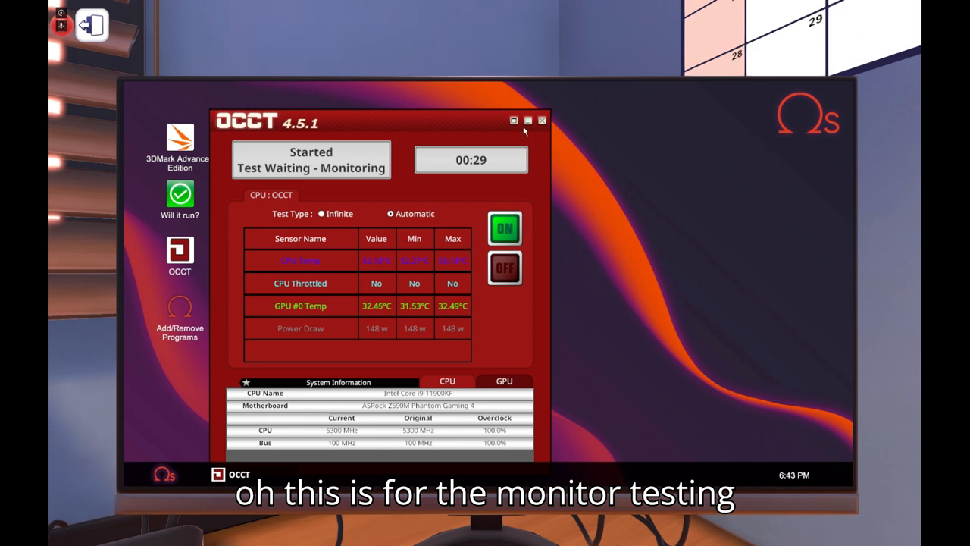
click(504, 267)
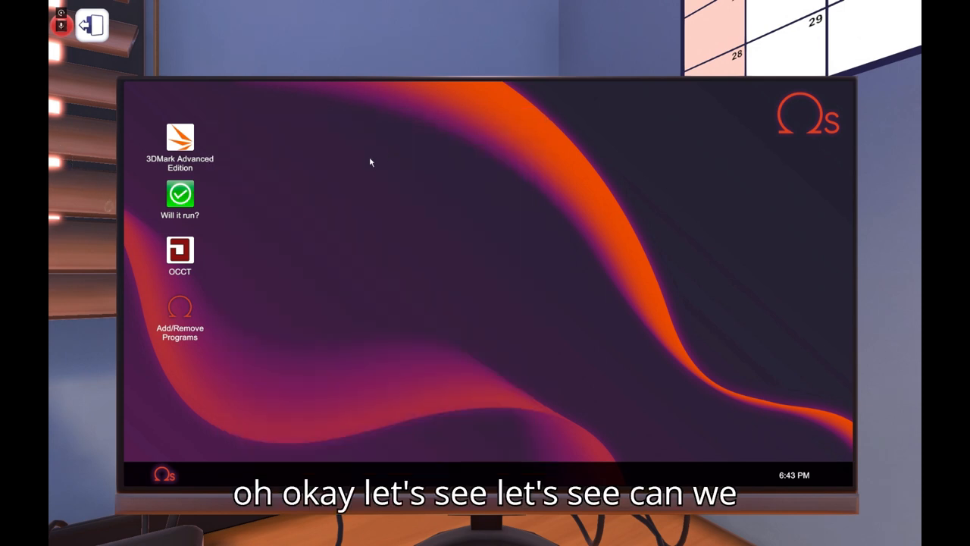
Step: Launch Will it run? and scroll down through its list of game titles
double_click(180, 194)
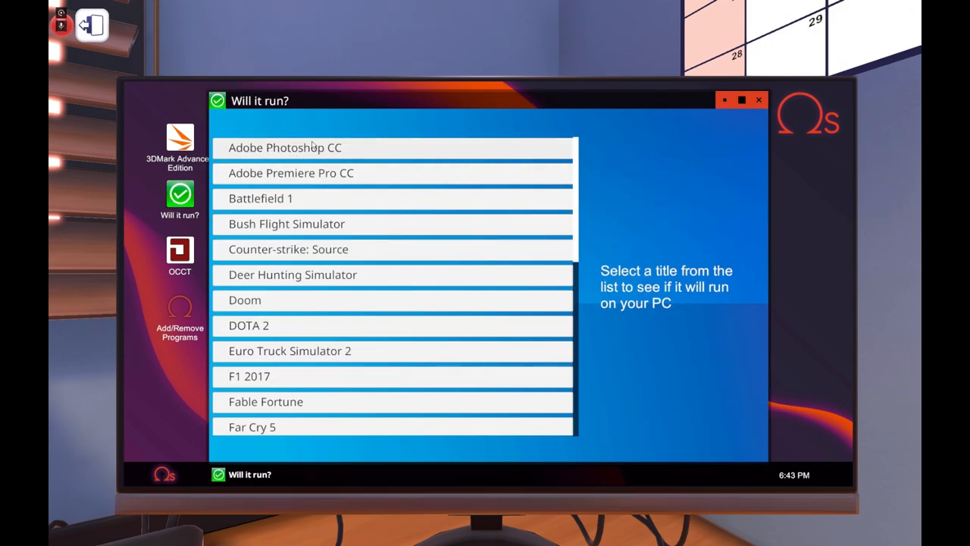
scroll(down, 3)
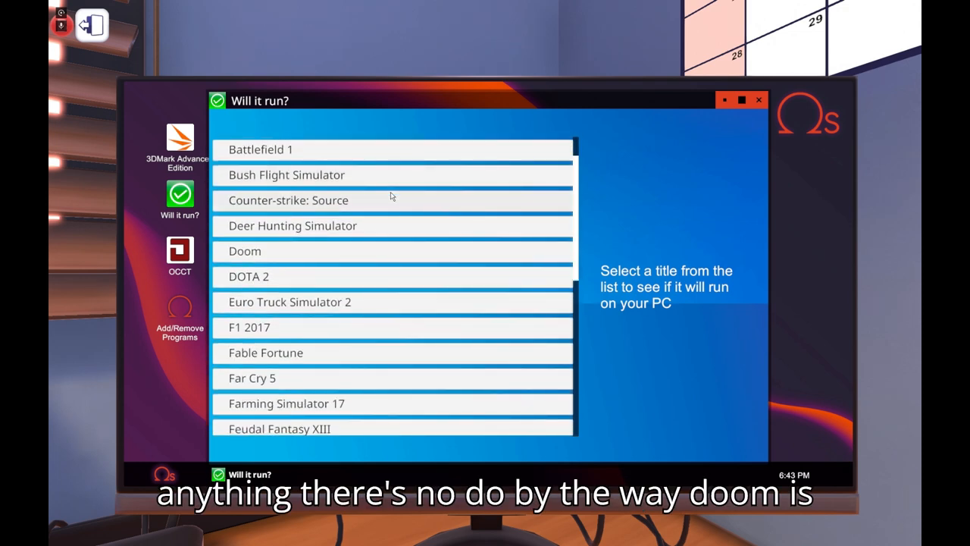
scroll(down, 3)
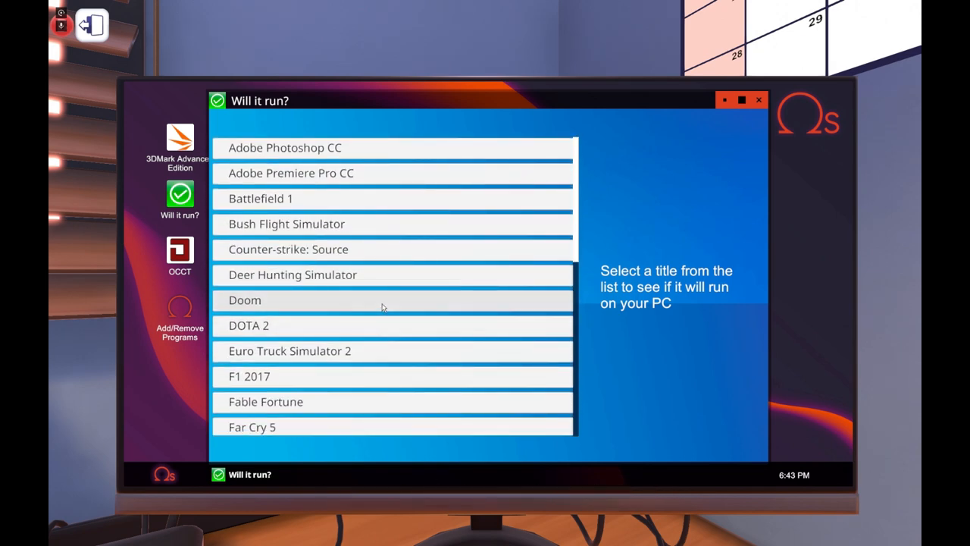
Step: Select Doom to check its requirements against the i9-11900KF, RTX 3090 and 64 GB RAM
click(245, 299)
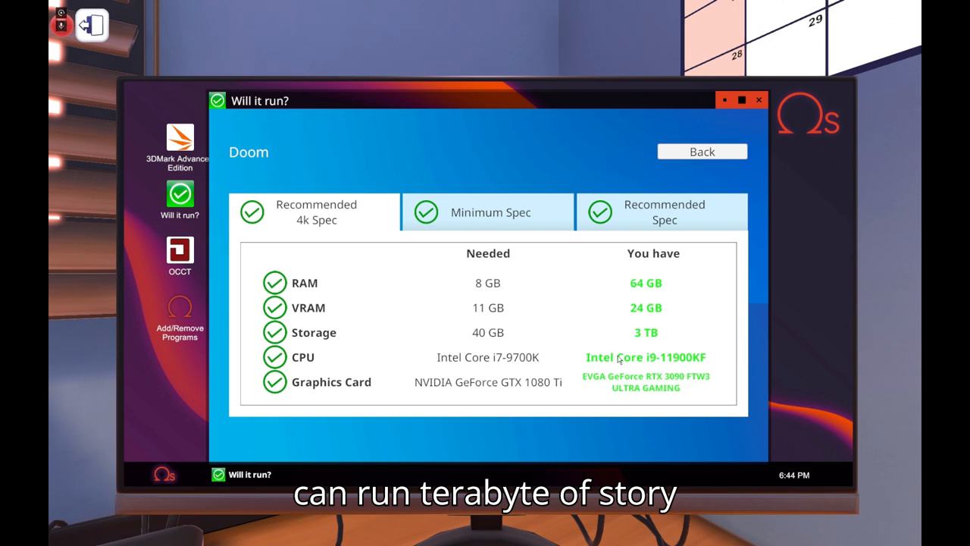
mouse_move(711, 298)
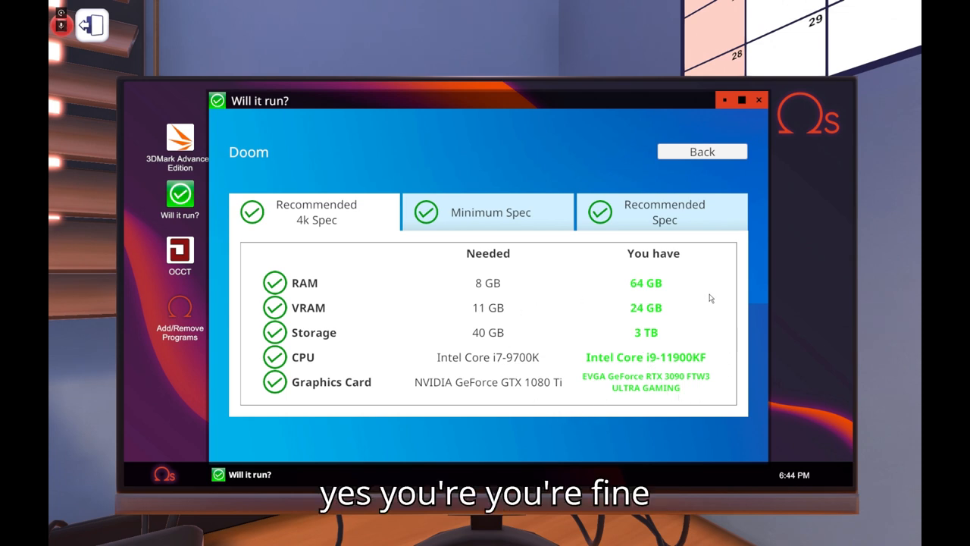
mouse_move(709, 470)
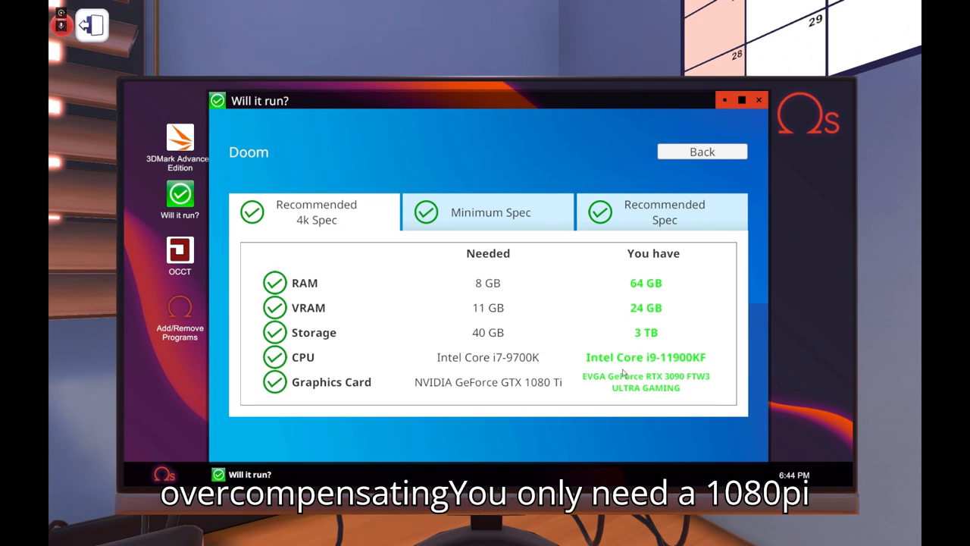
mouse_move(674, 363)
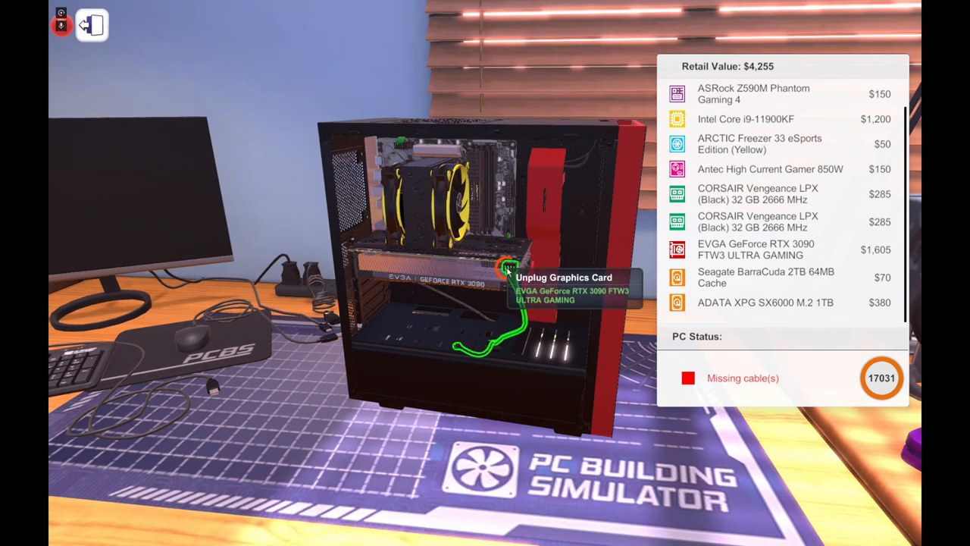
Step: Unplug and remove the RTX 3090 graphics card from the case
click(515, 269)
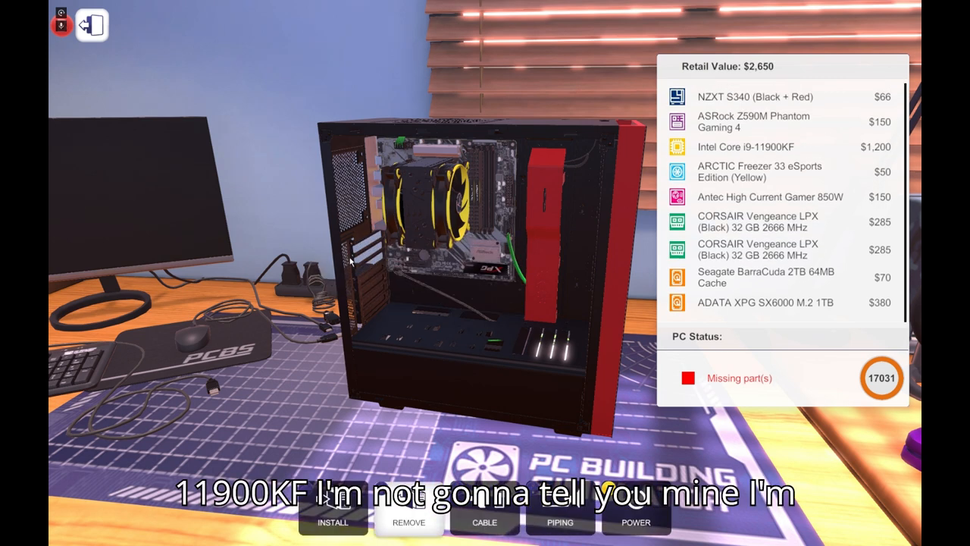
mouse_move(424, 228)
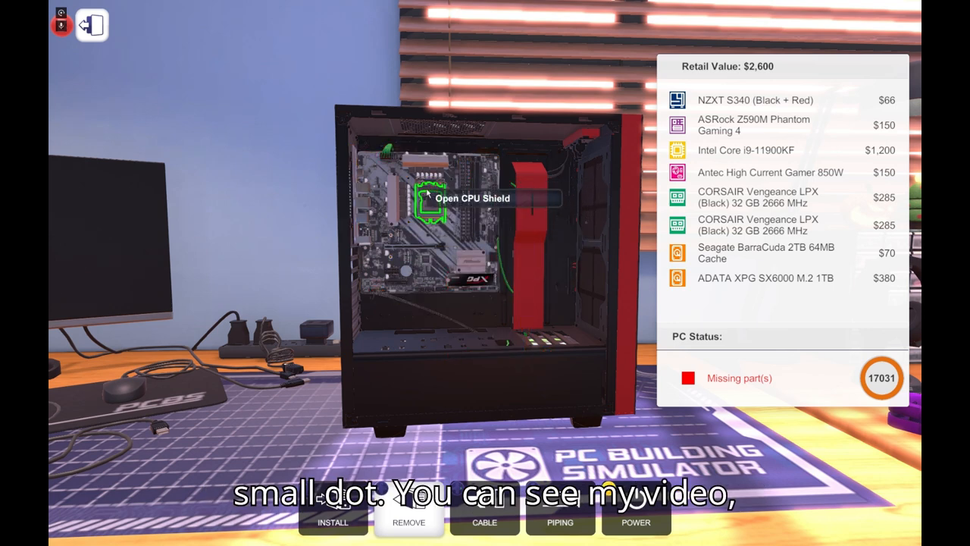
mouse_move(447, 204)
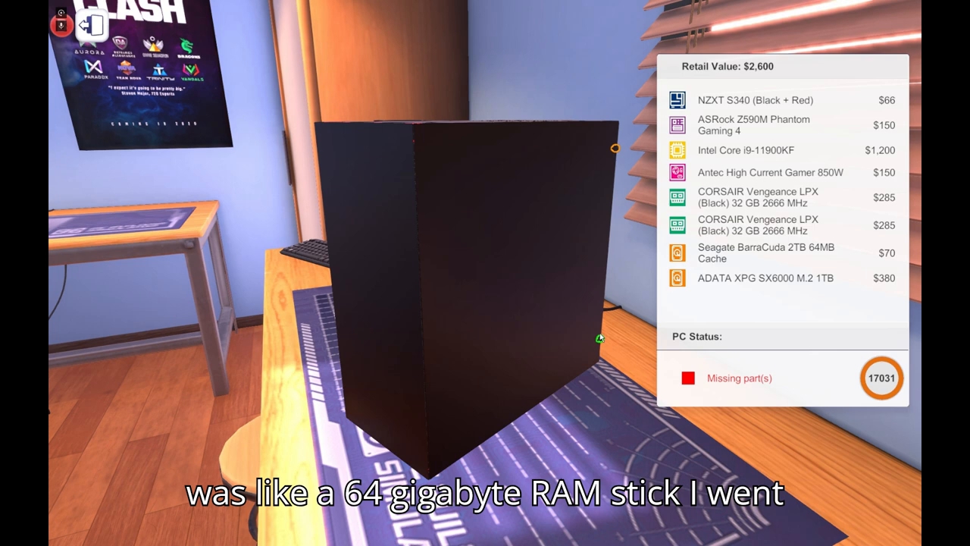
mouse_move(620, 164)
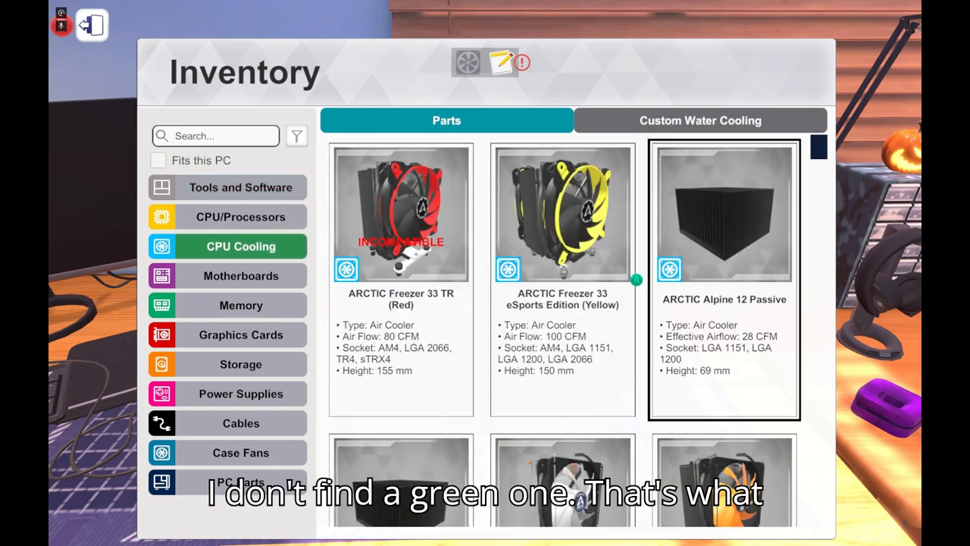
scroll(down, 3)
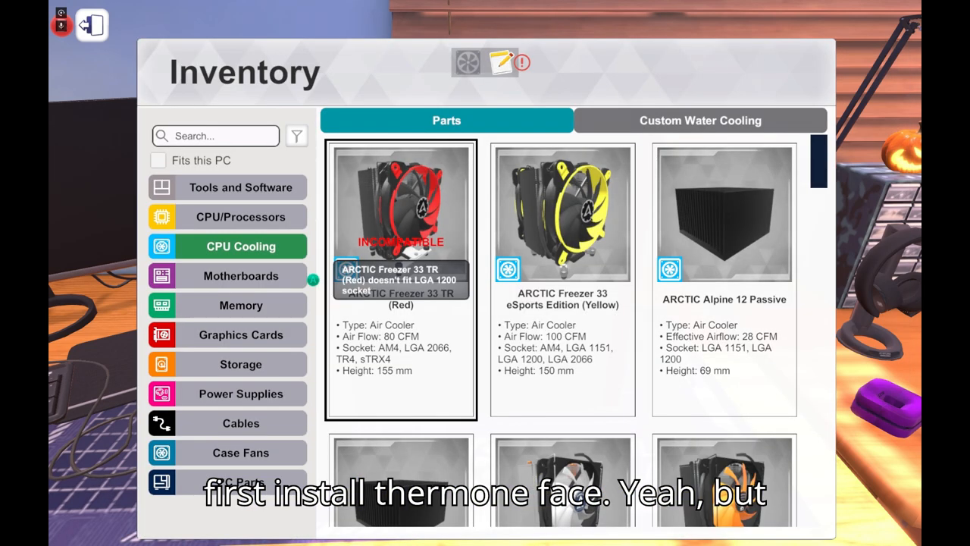
click(241, 187)
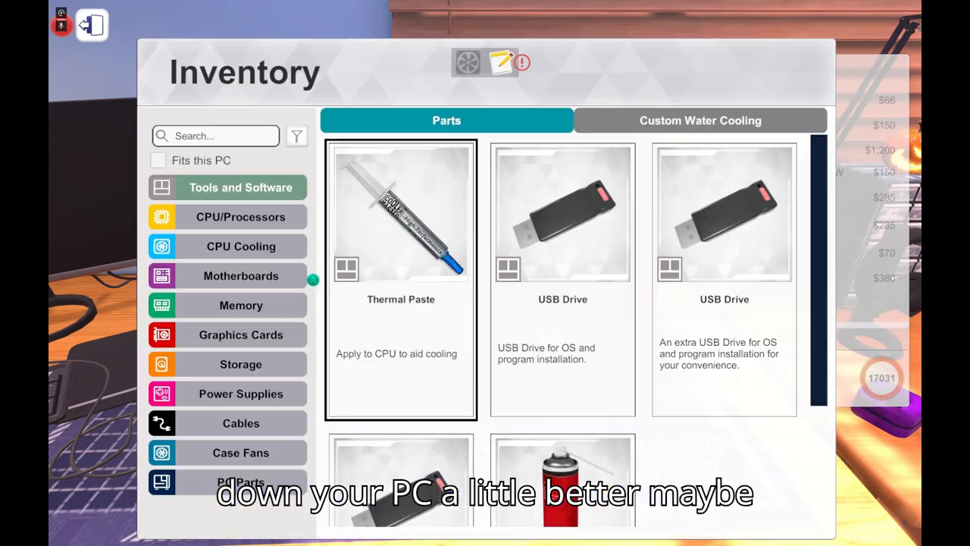
scroll(down, 3)
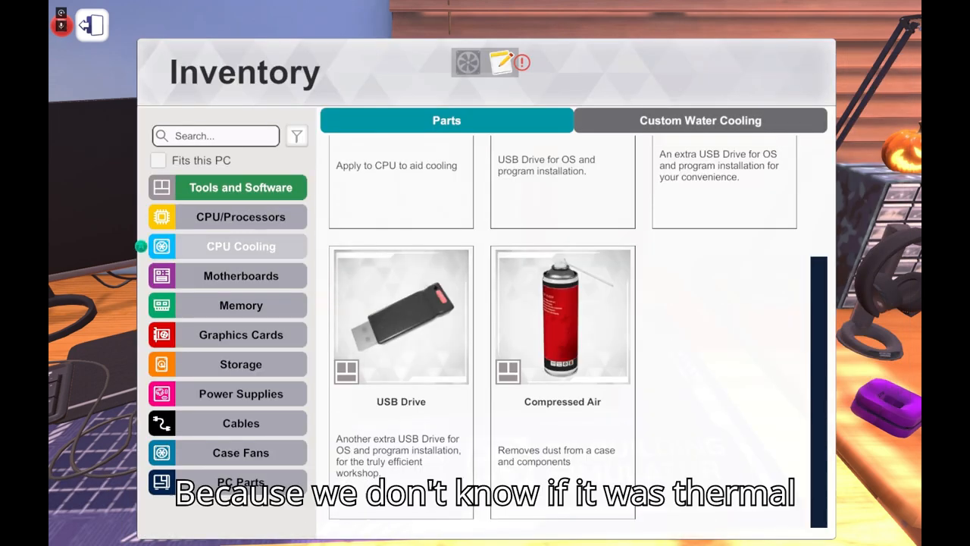
click(241, 246)
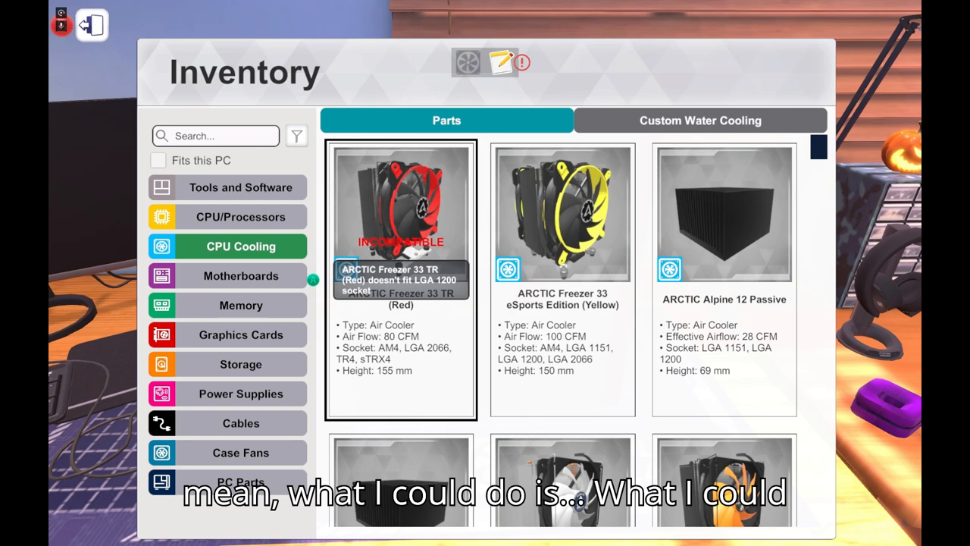
Step: Scroll through the CPU cooling parts, from liquid coolers down to ARCTIC air coolers
scroll(down, 3)
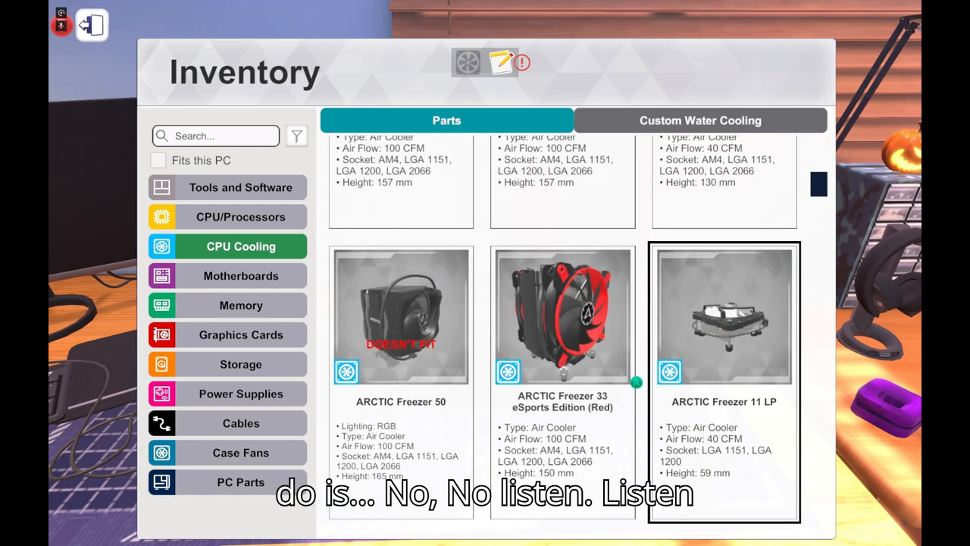
scroll(down, 3)
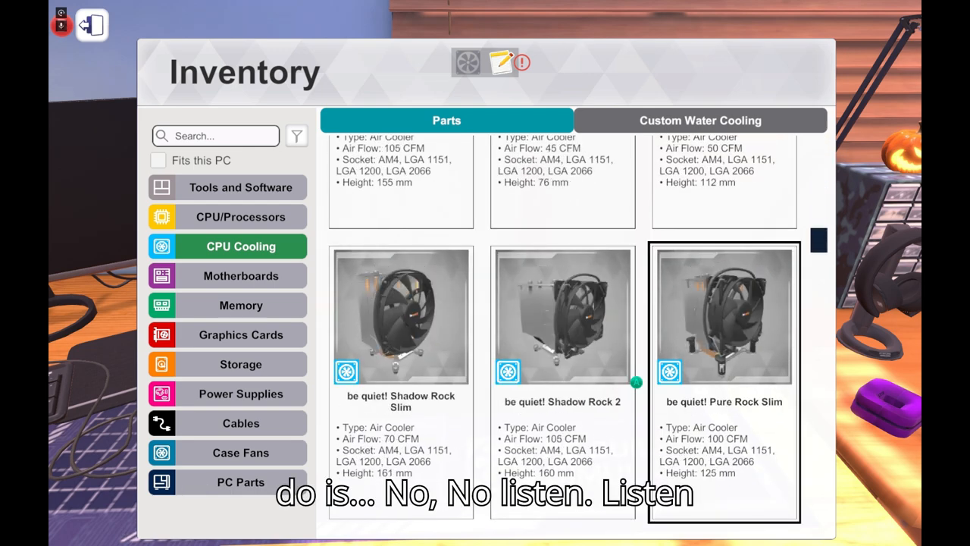
scroll(down, 3)
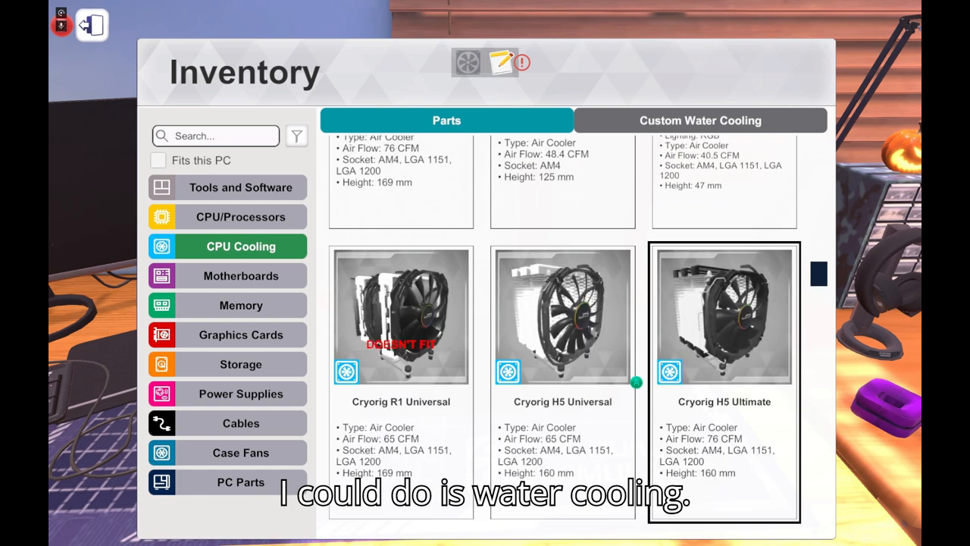
scroll(down, 3)
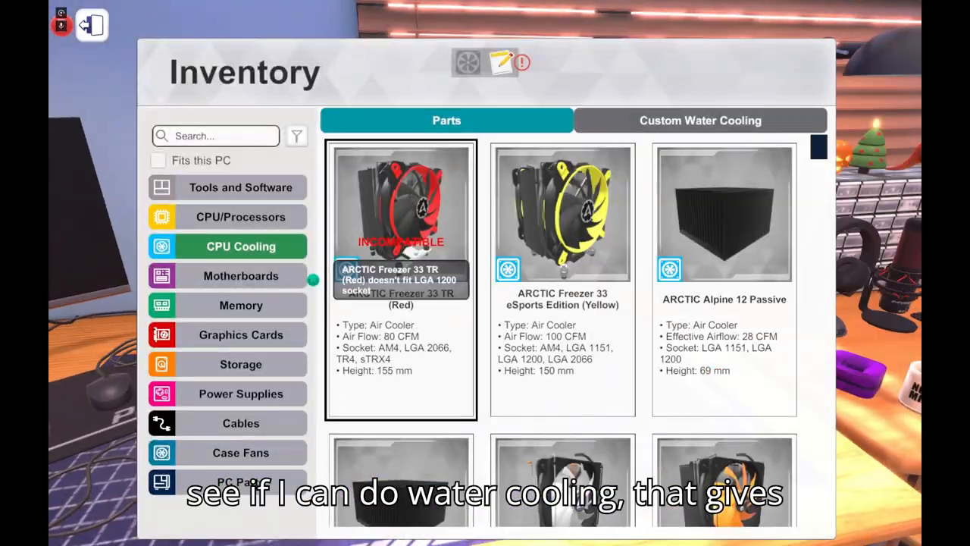
scroll(down, 3)
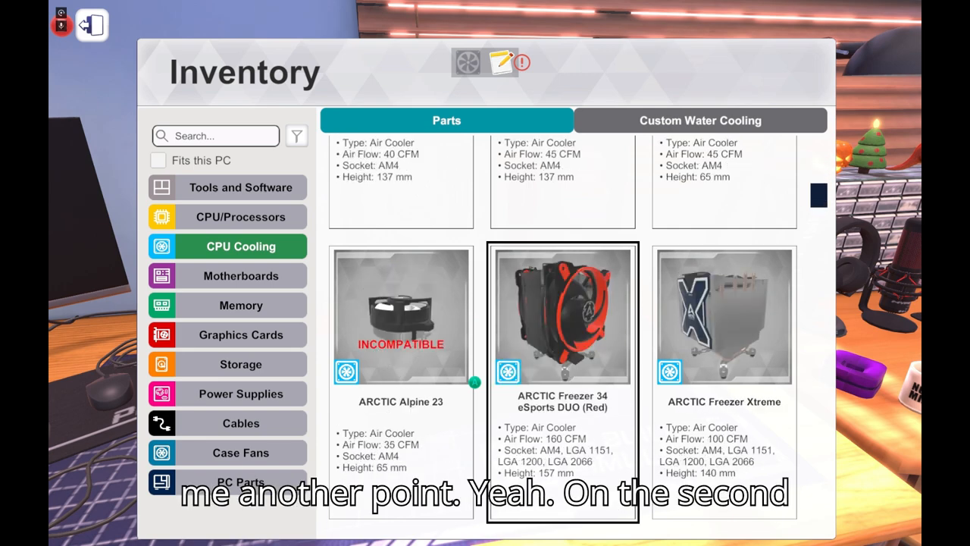
scroll(down, 3)
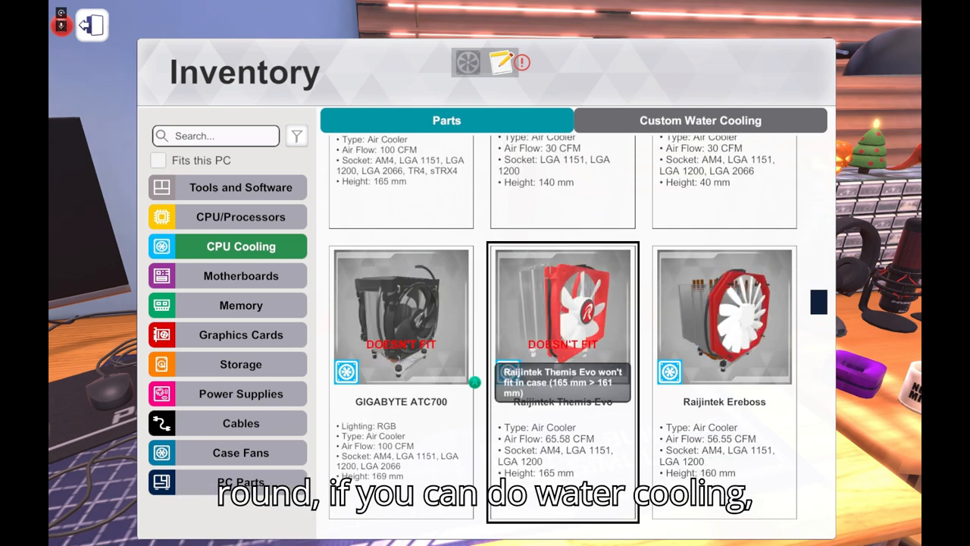
scroll(down, 3)
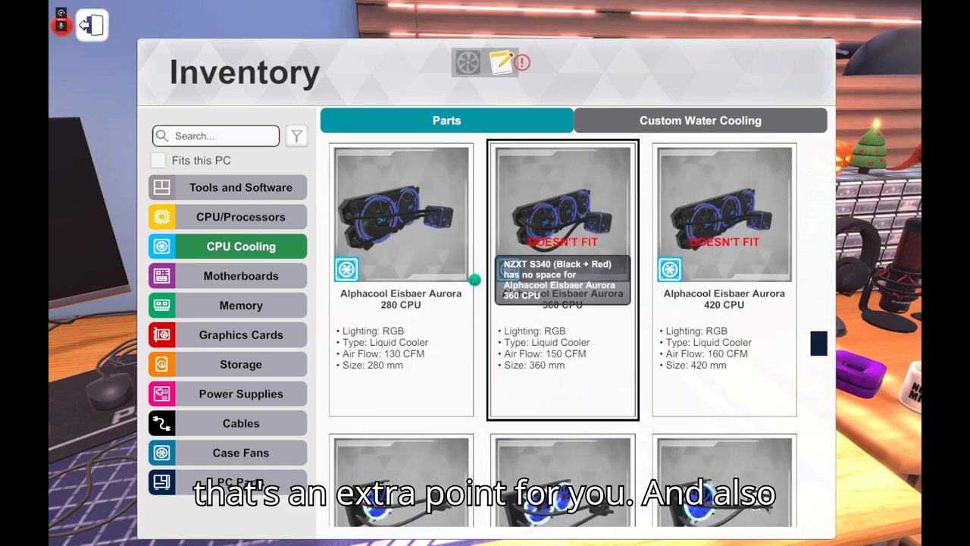
scroll(down, 3)
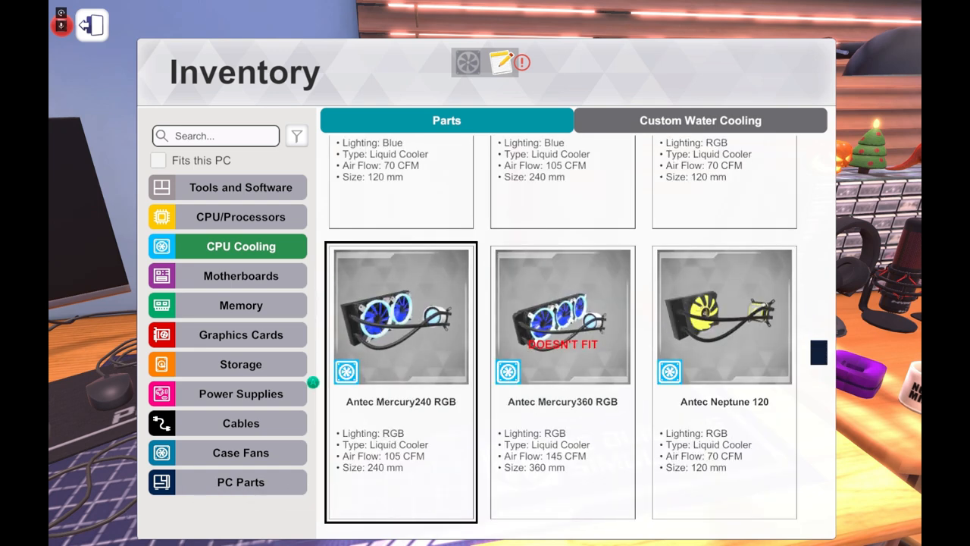
scroll(down, 3)
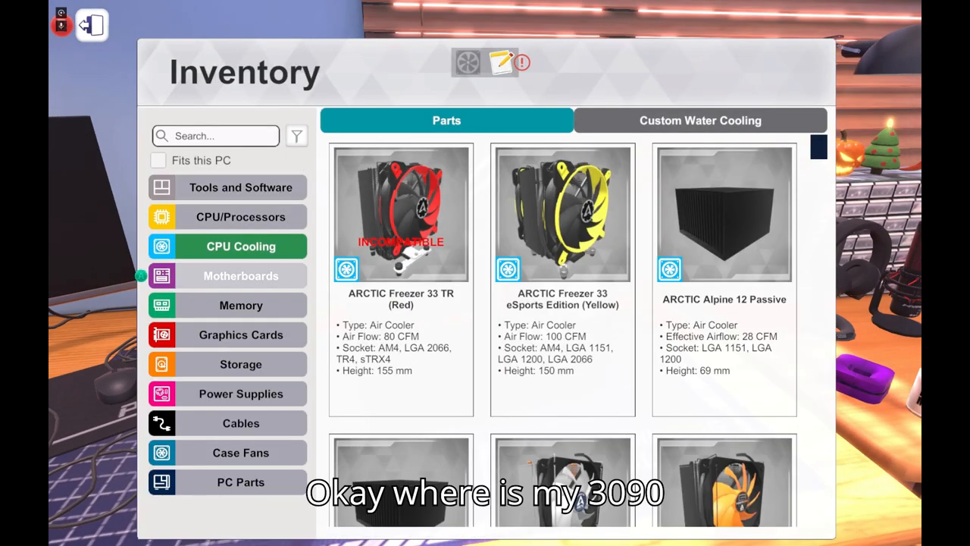
Step: Find and install the ASUS ROG Strix RTX 3090 O24G, then bring the inventory back up
click(240, 334)
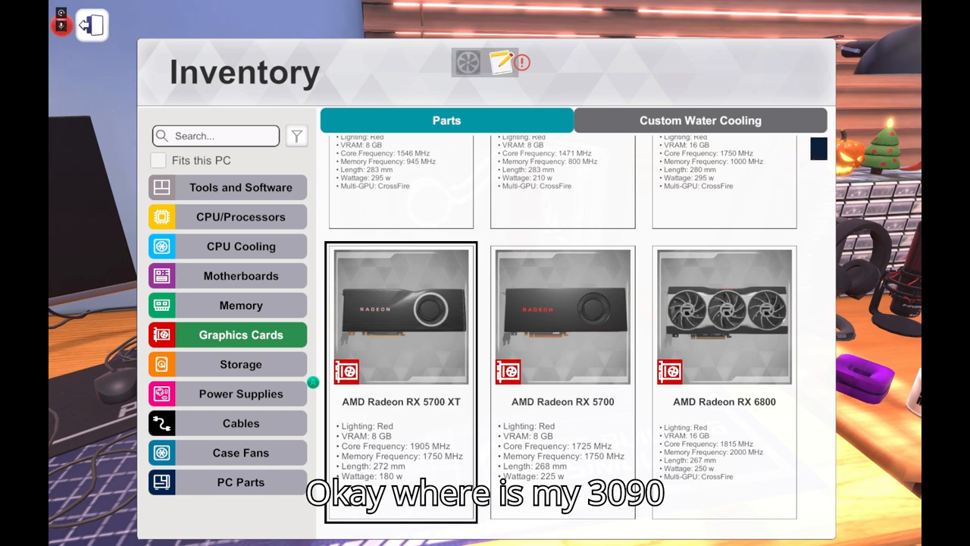
scroll(down, 3)
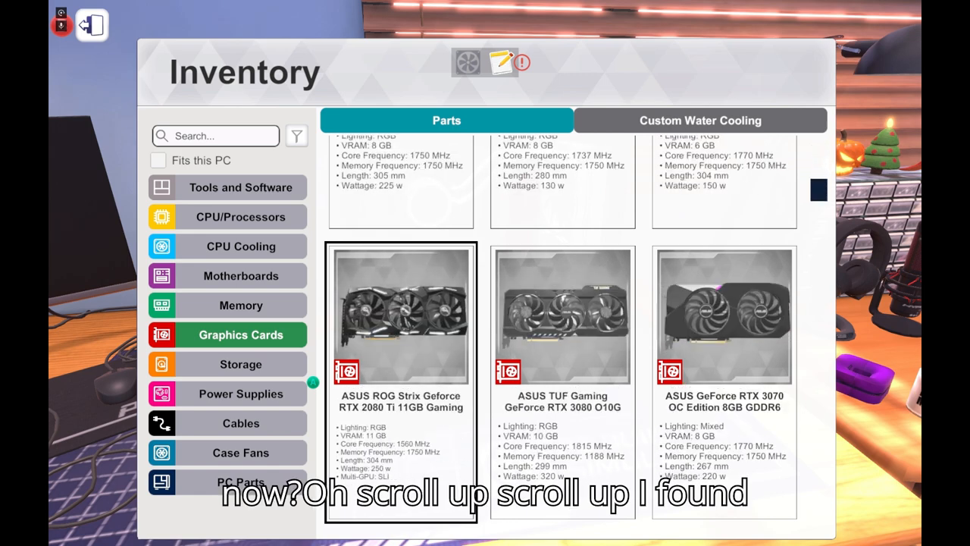
scroll(down, 3)
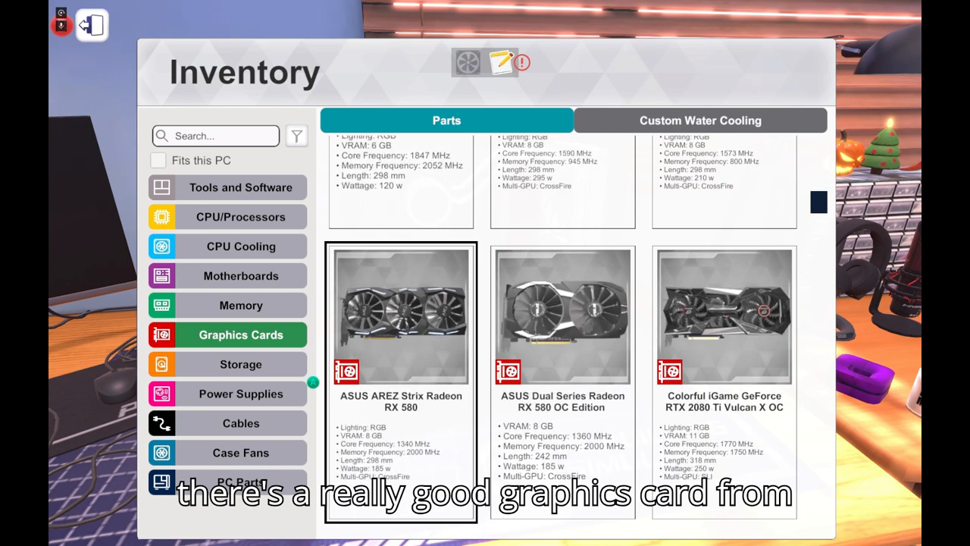
scroll(down, 3)
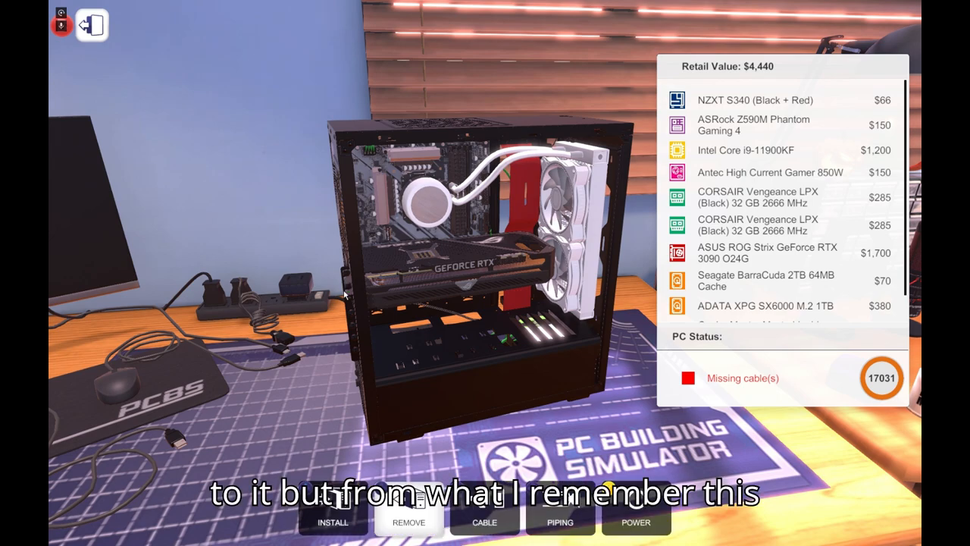
click(485, 521)
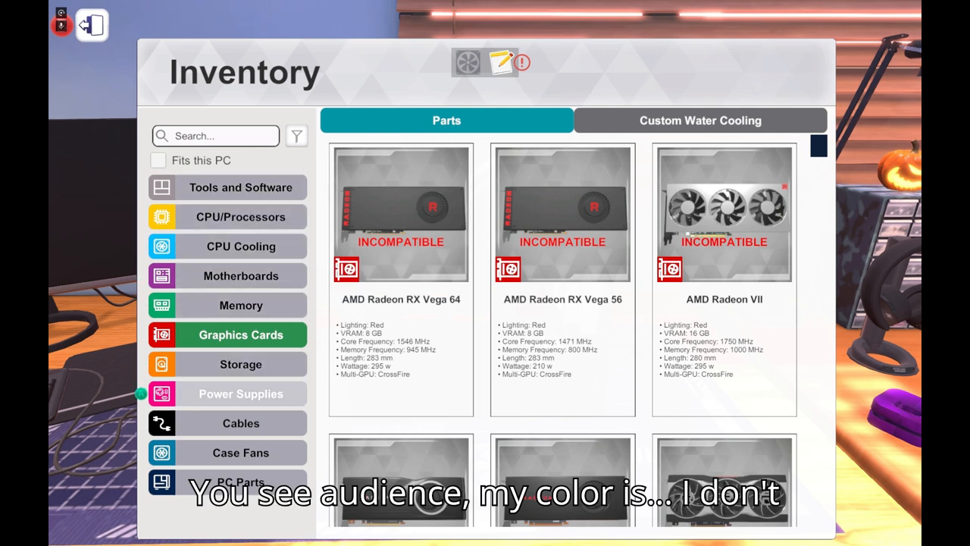
Step: Return to the PC and plug in the remaining green graphics card power cable
click(240, 423)
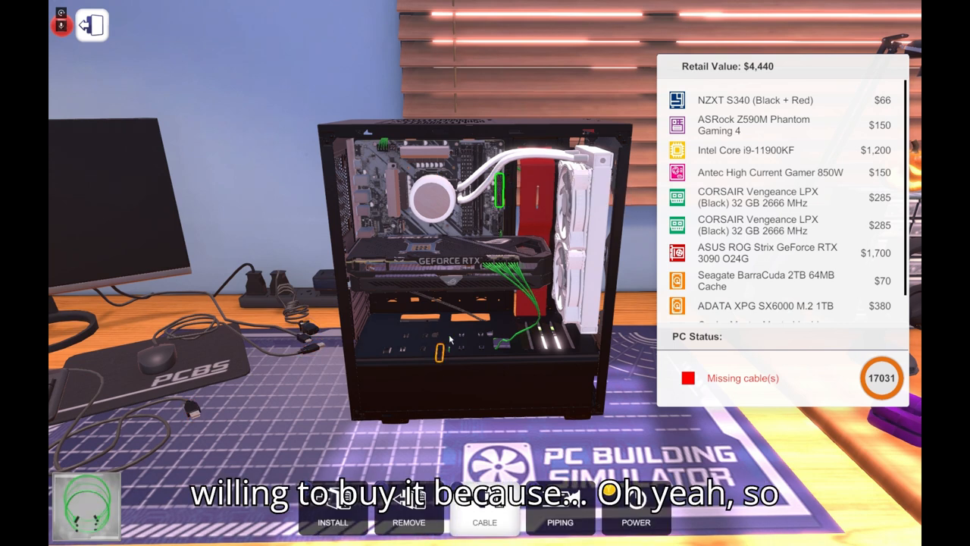
mouse_move(440, 351)
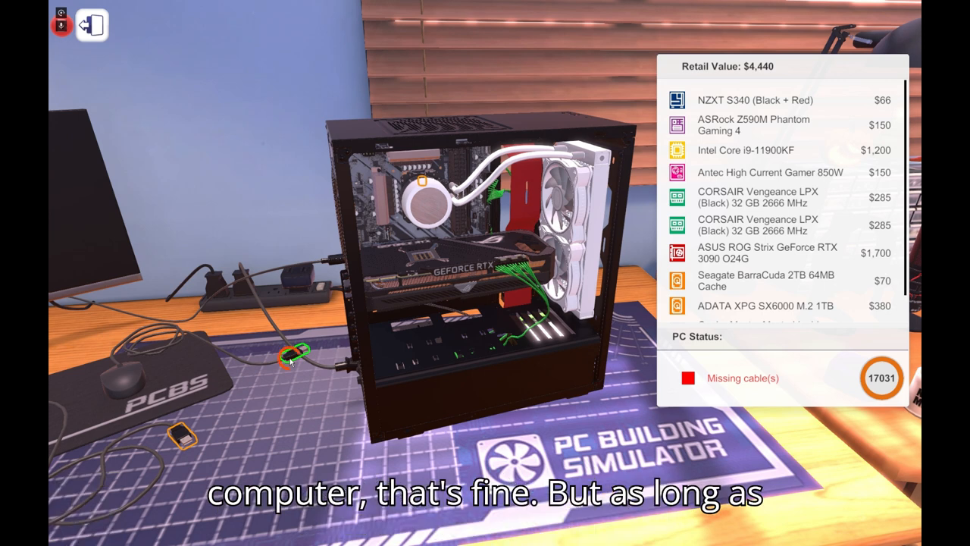
click(292, 353)
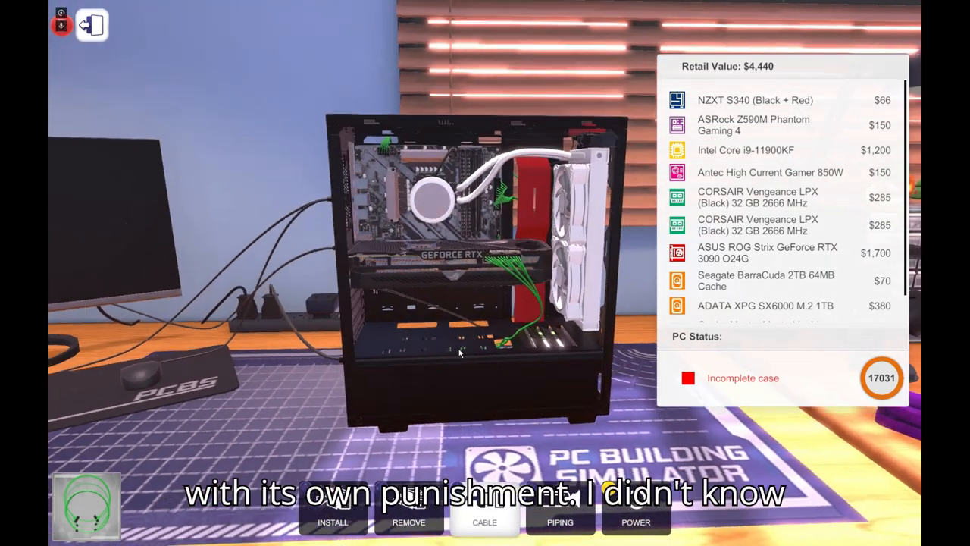
Step: Select the ADATA XPG VENTO 120 fan from the Case Fans inventory
click(484, 521)
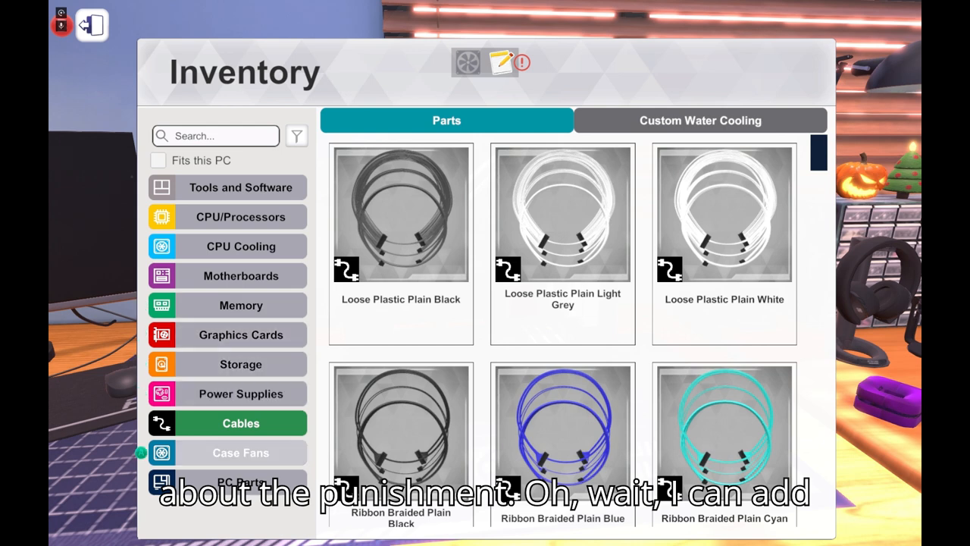
click(240, 452)
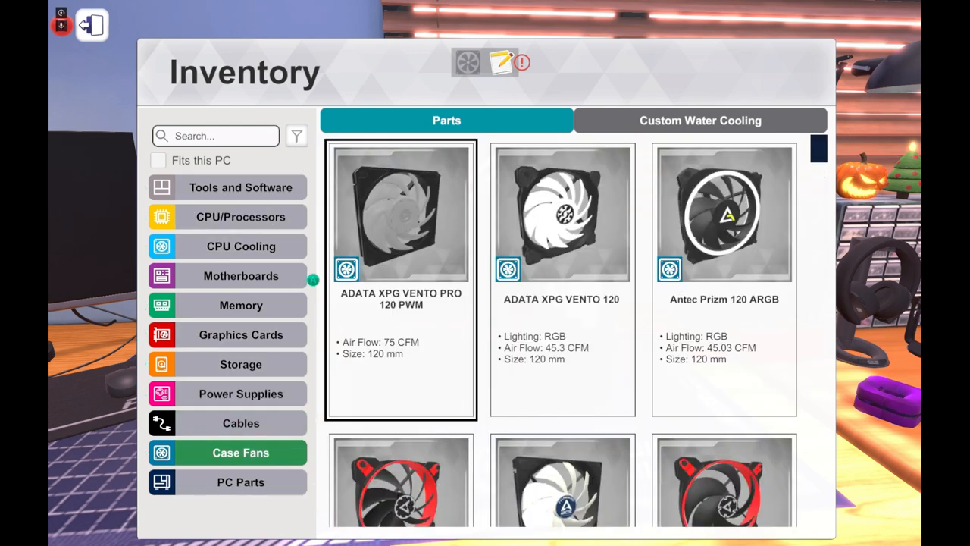
click(562, 213)
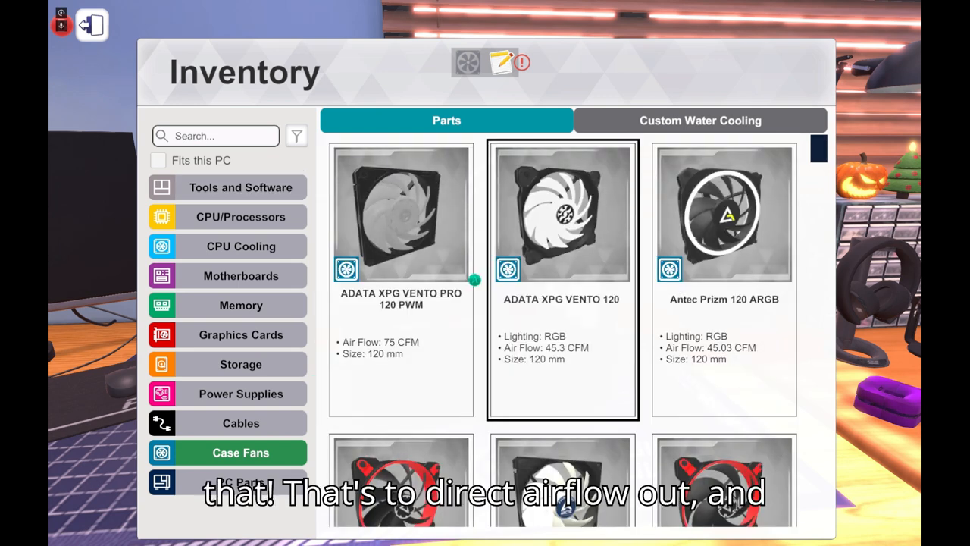
scroll(down, 3)
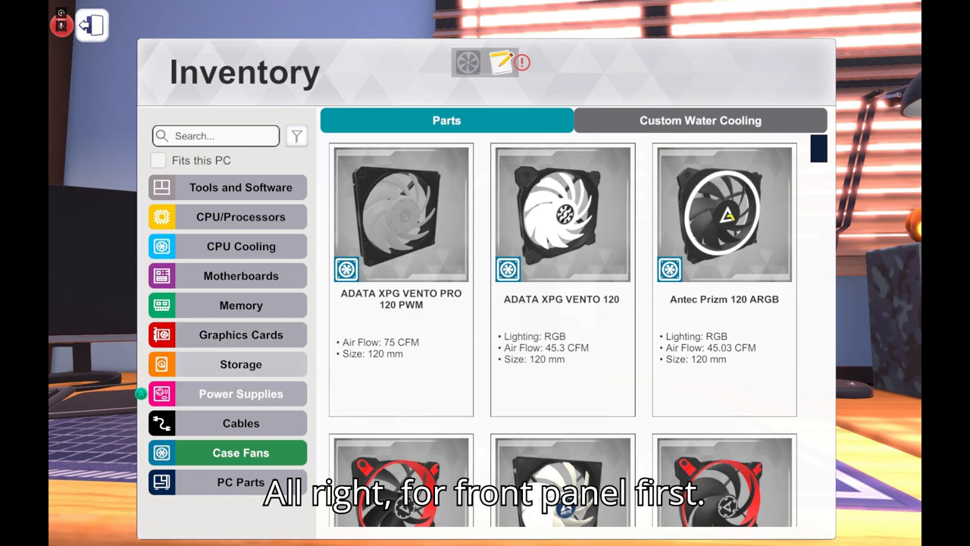
Step: Fit the ADATA XPG VENTO 120 fan and install the side panel
click(240, 482)
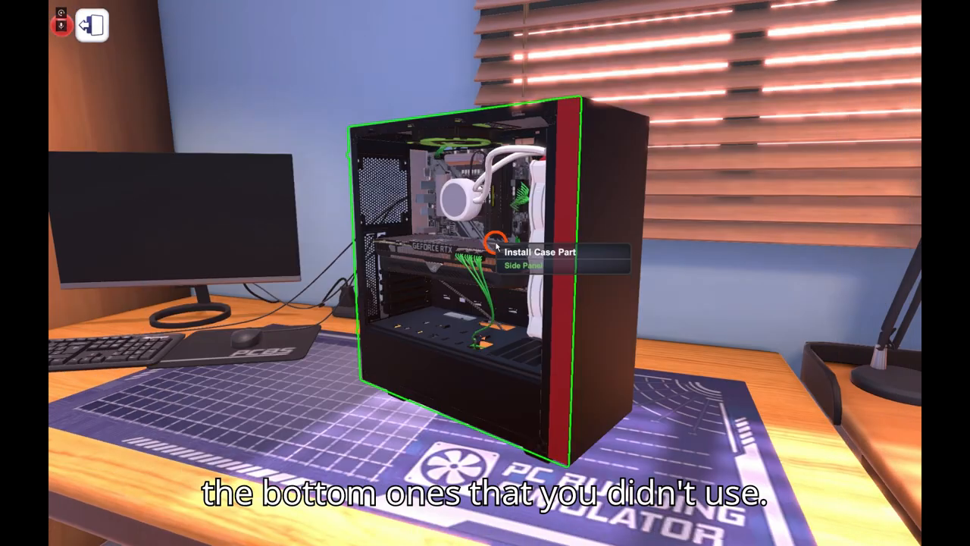
click(523, 266)
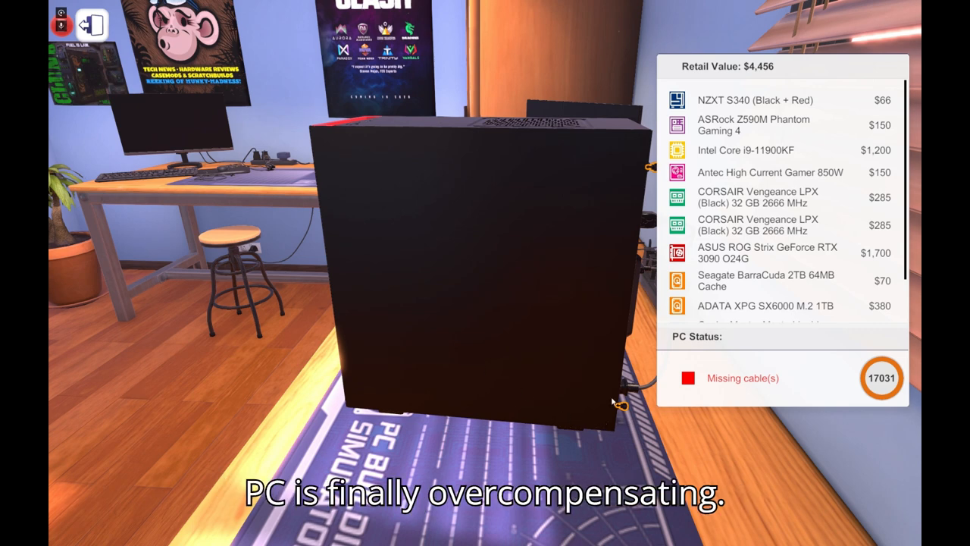
mouse_move(658, 256)
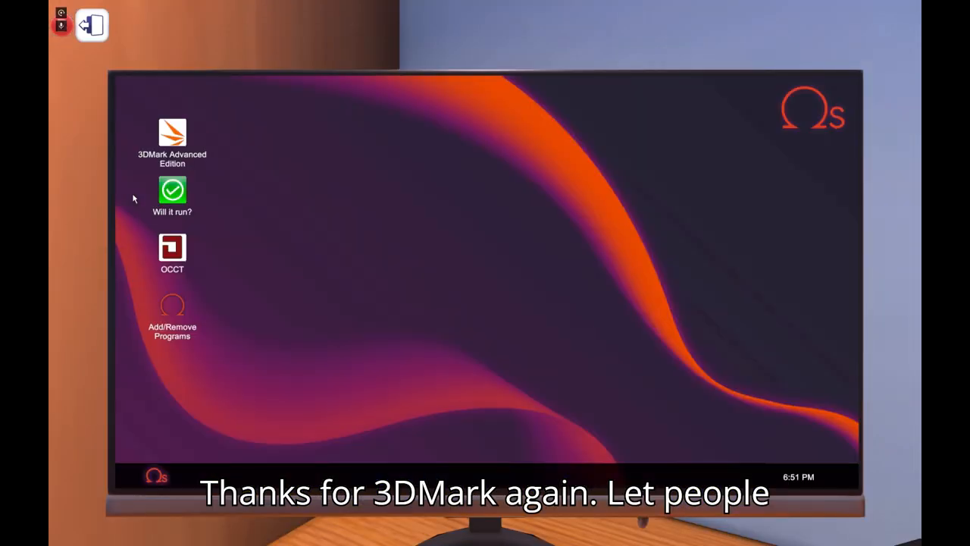
Step: Launch 3DMark Advanced Edition from the desktop and run the Time Spy benchmark
double_click(172, 135)
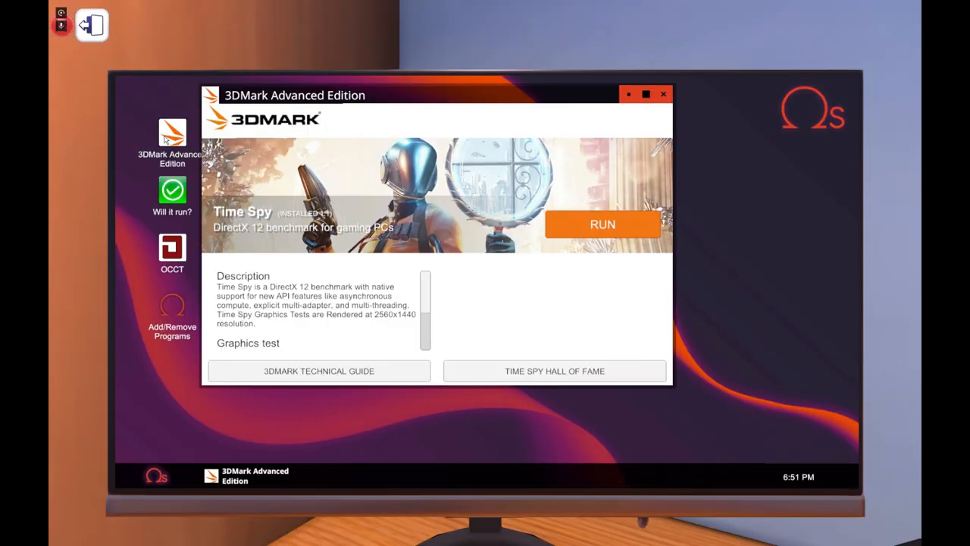
mouse_move(572, 260)
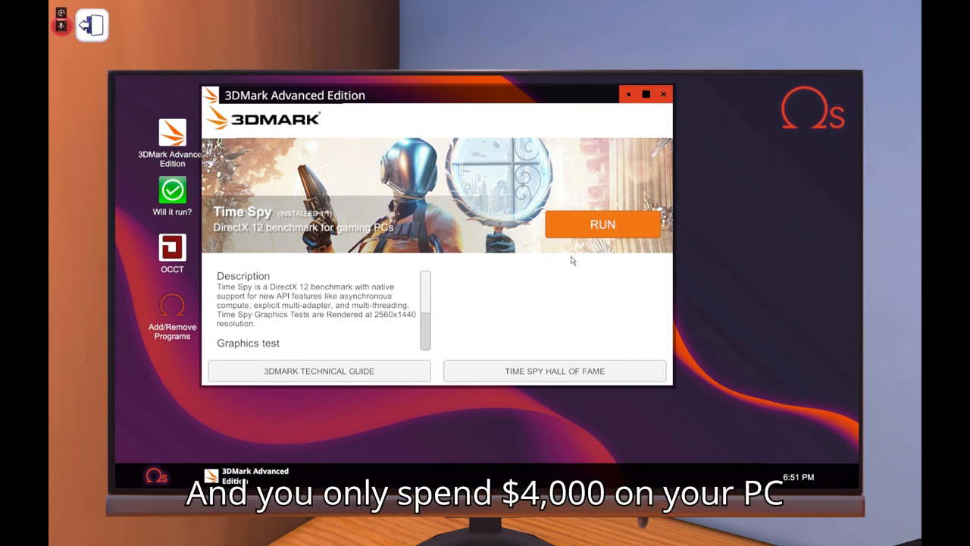
click(602, 223)
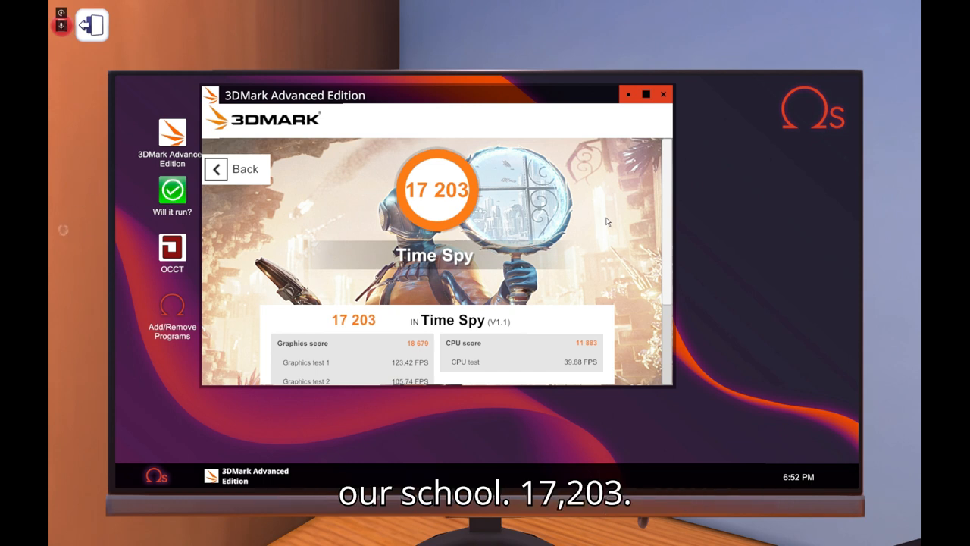
mouse_move(606, 237)
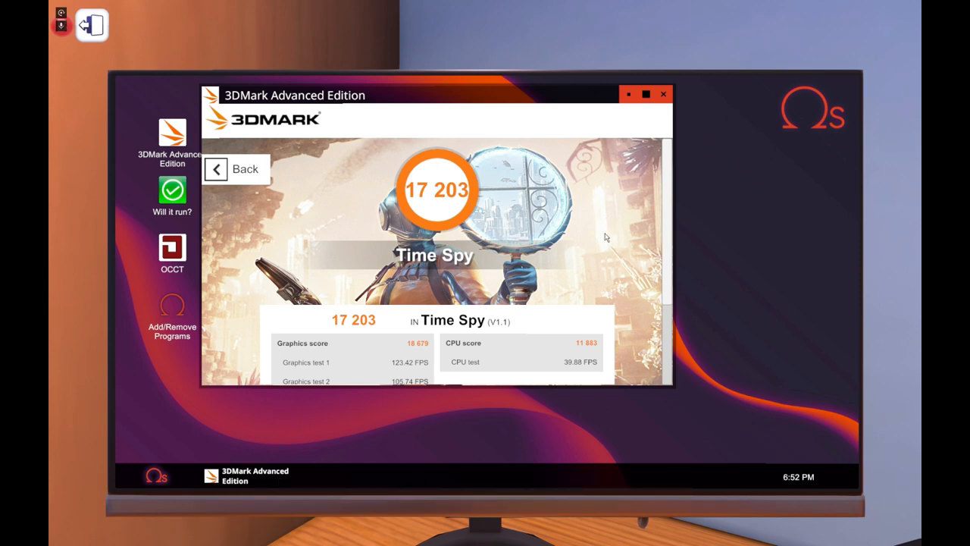
Step: Scroll the Time Spy results to System Information showing RTX 3090 and i9-11900KF
scroll(down, 3)
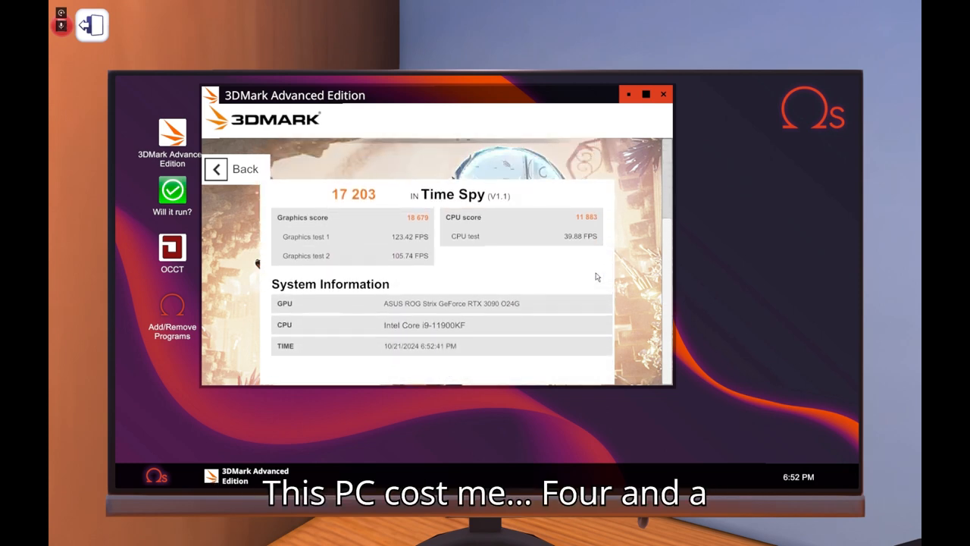